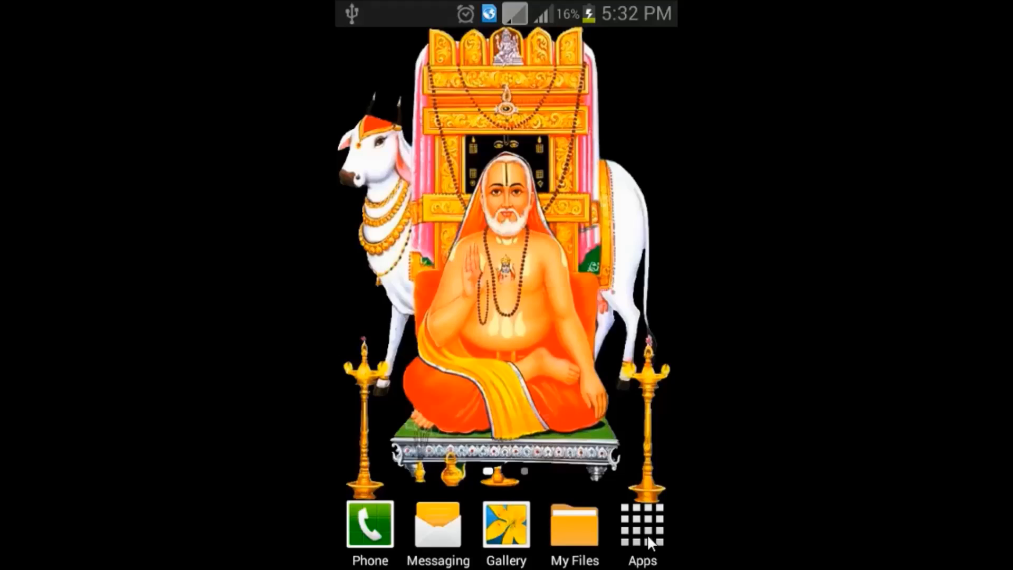
Open the app drawer and scroll through it to find Assign4.
click(642, 523)
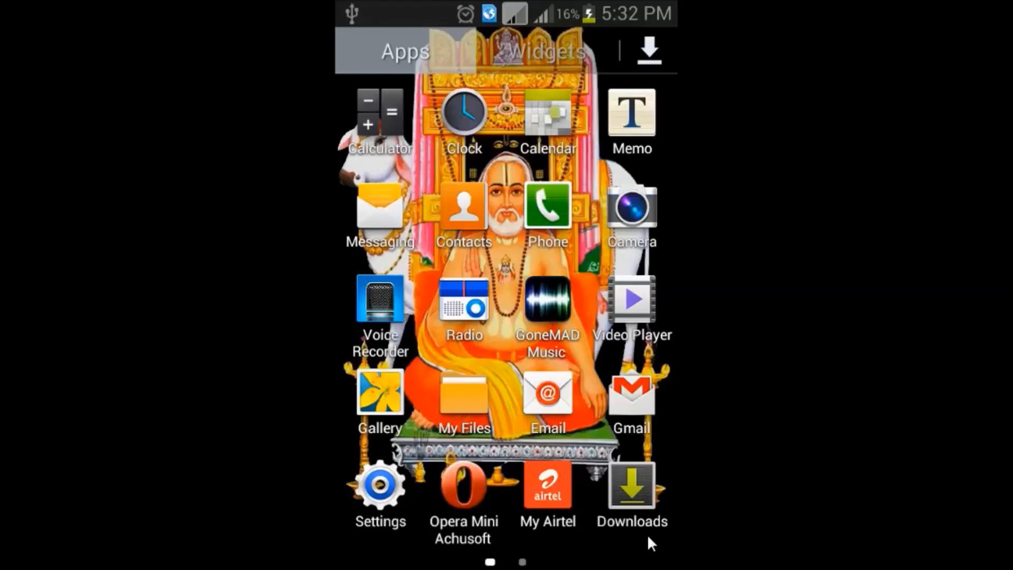
scroll(left, 3)
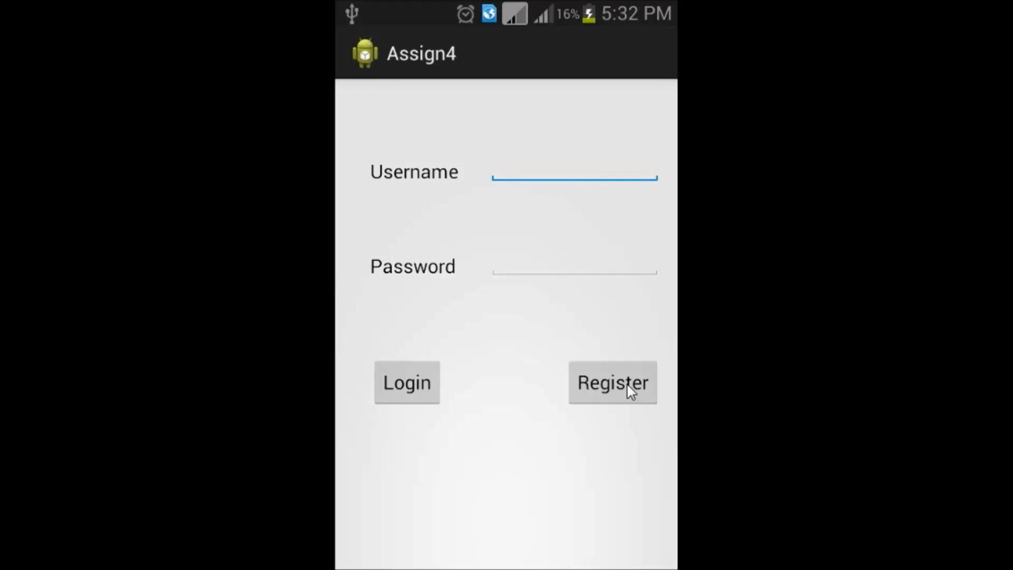
Open the registration form and enter username Software, a password and a name.
click(612, 383)
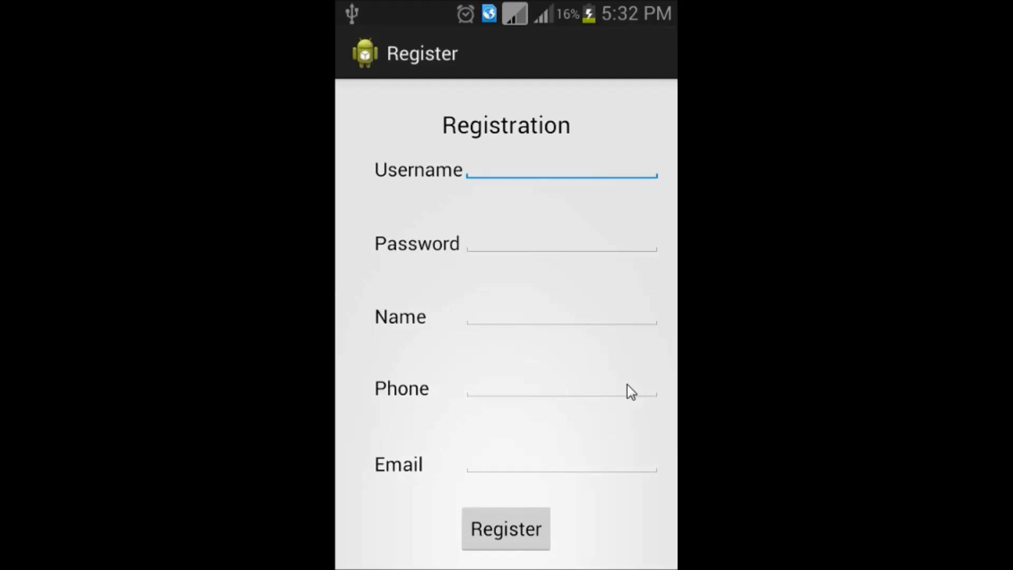
click(560, 171)
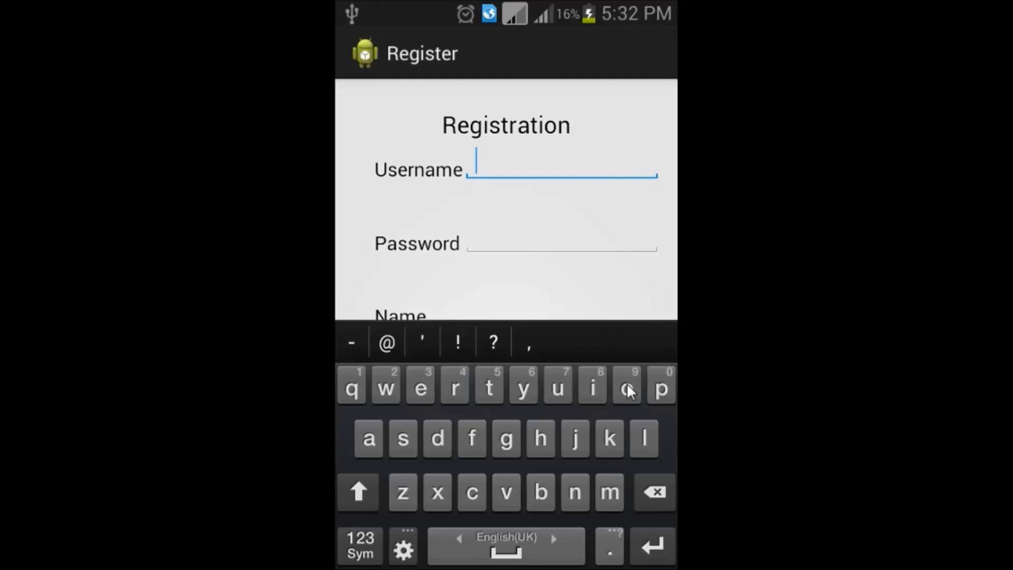
click(358, 492)
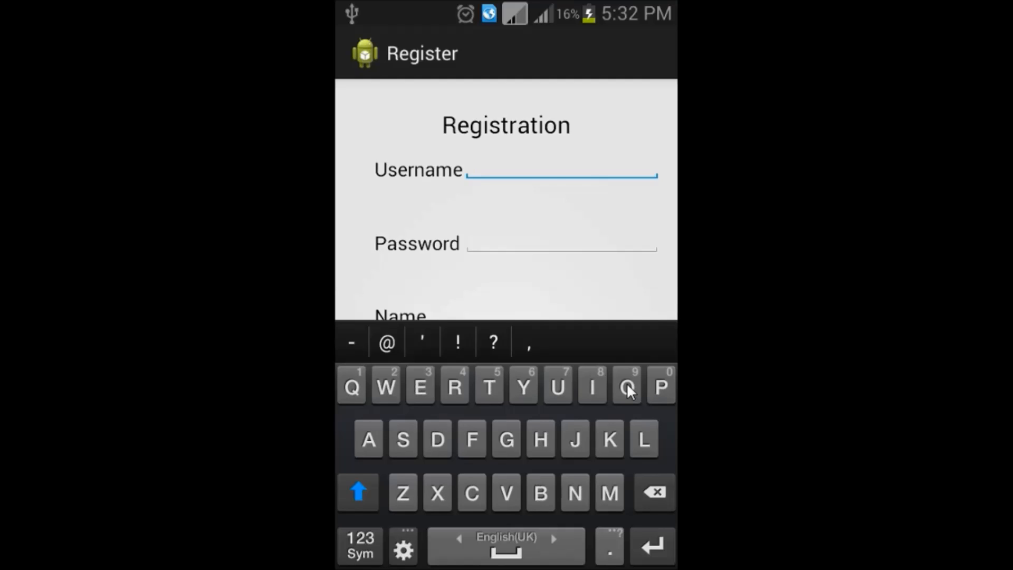
text(Software)
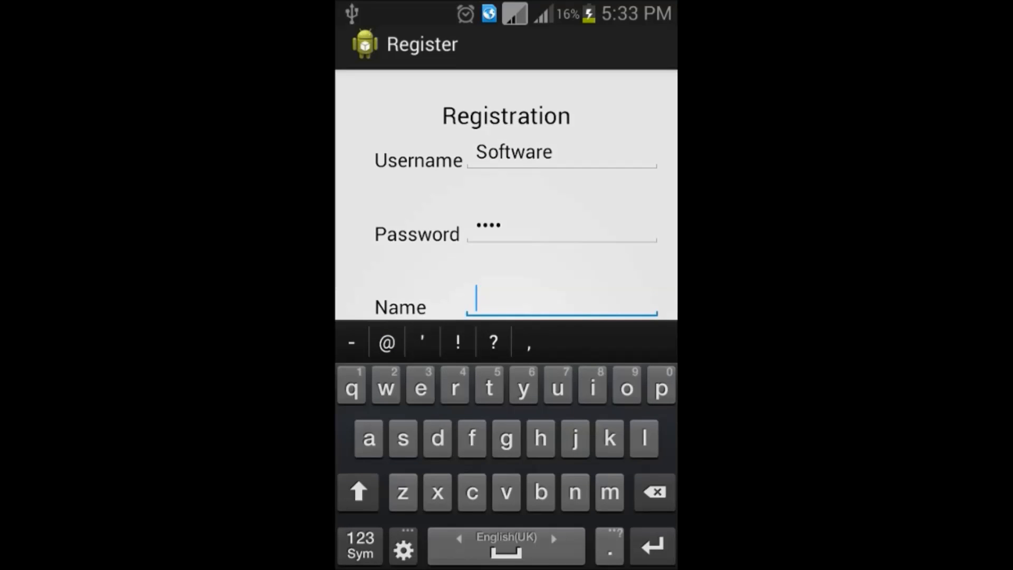
click(359, 492)
text(Ka)
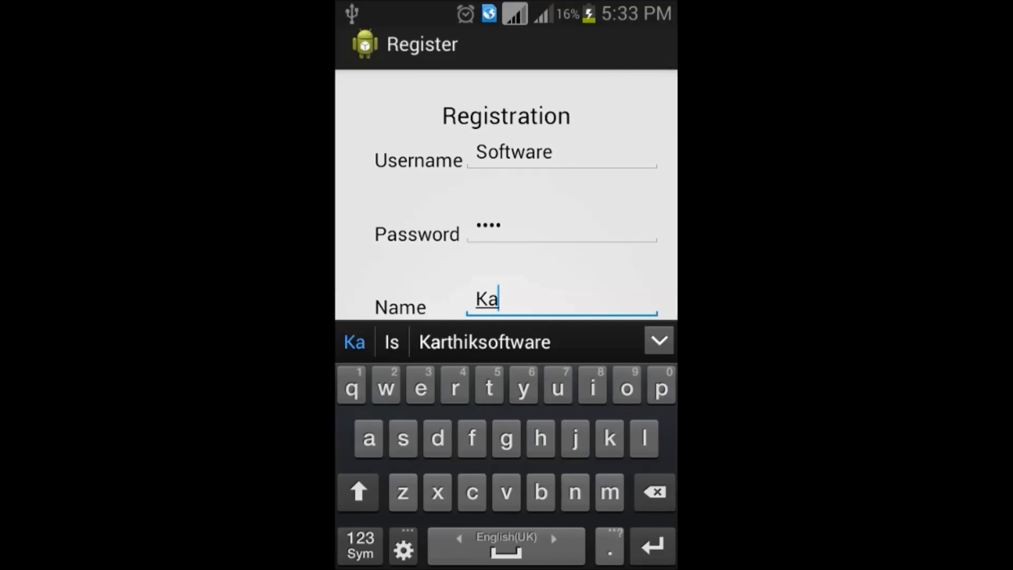
click(484, 341)
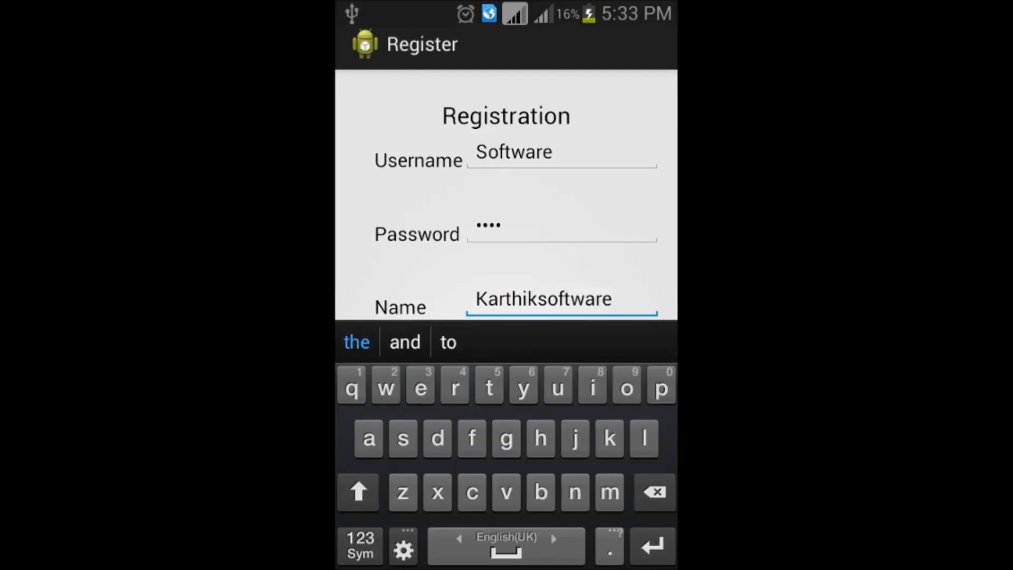
click(560, 342)
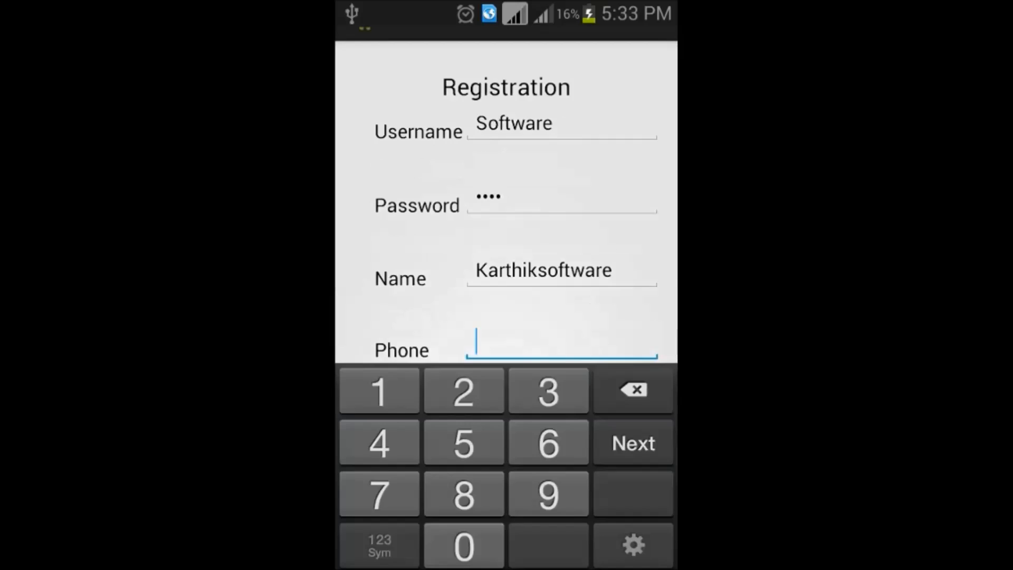
text(01)
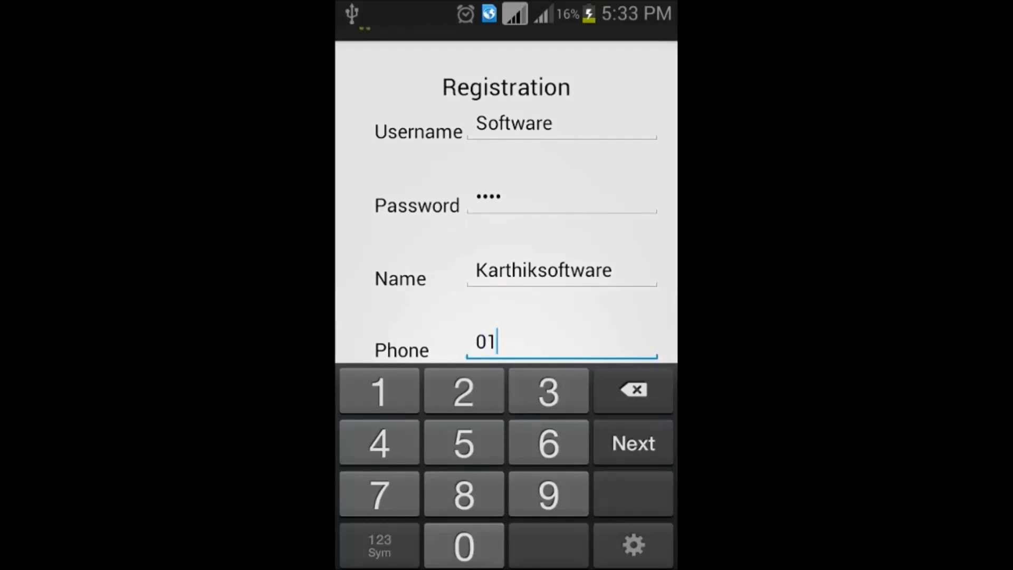
text(23456789)
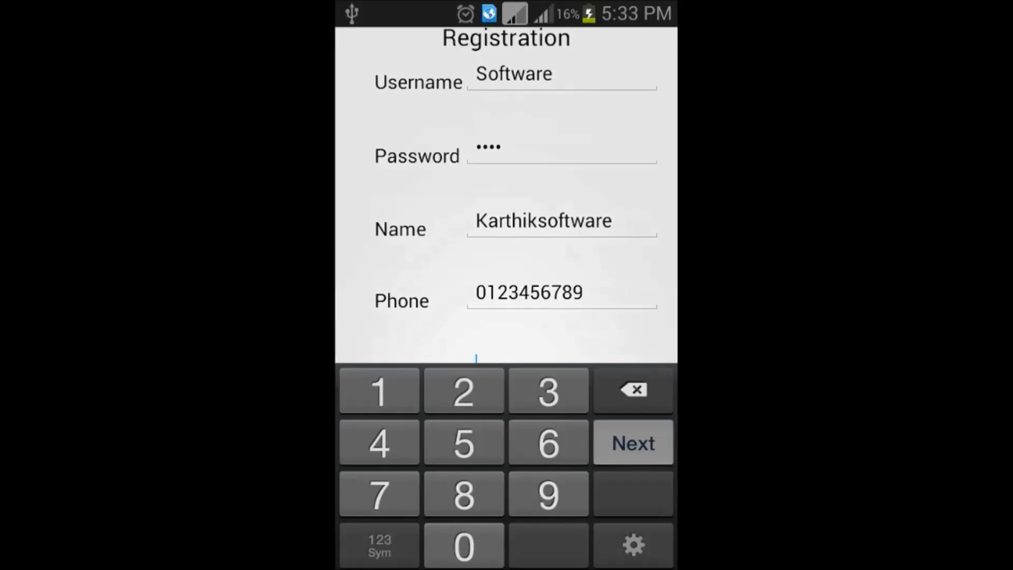
click(632, 442)
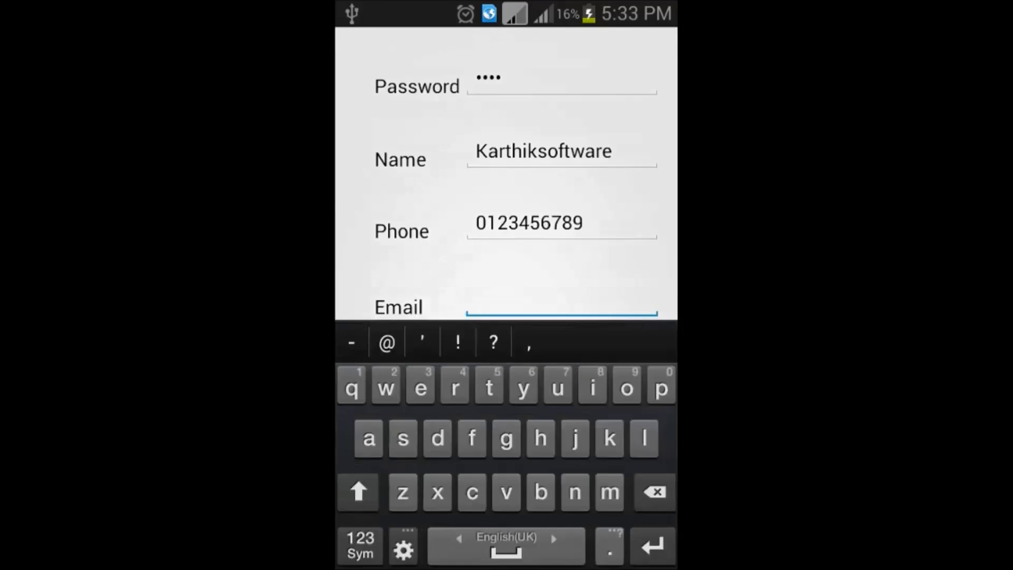
text(a.)
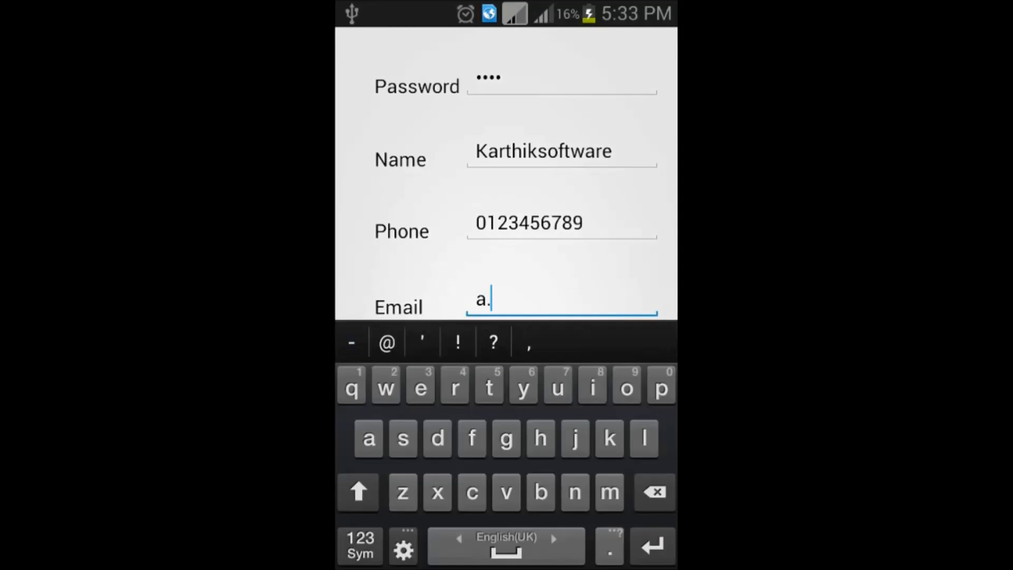
text(ka)
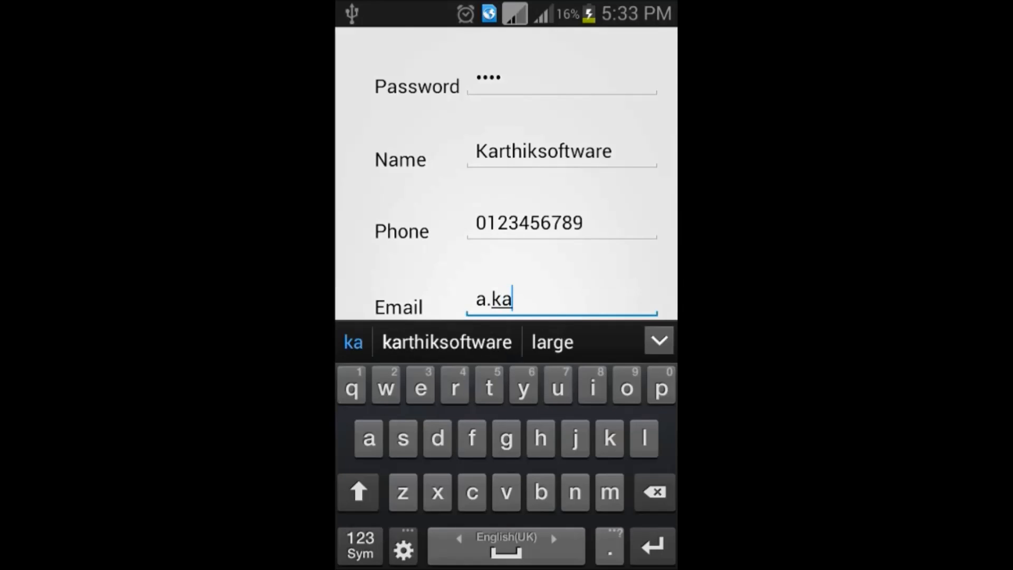
click(446, 341)
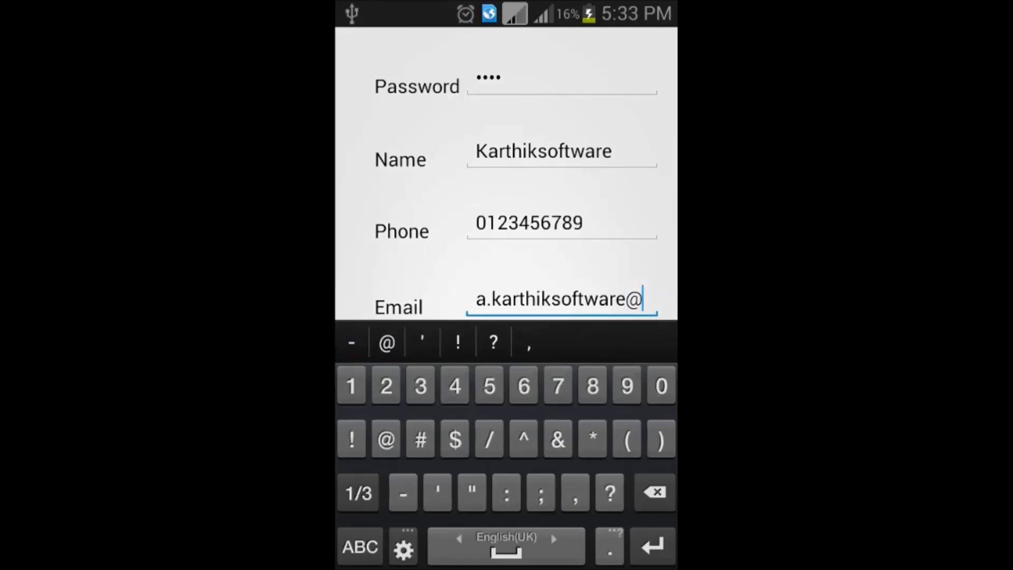
text(g)
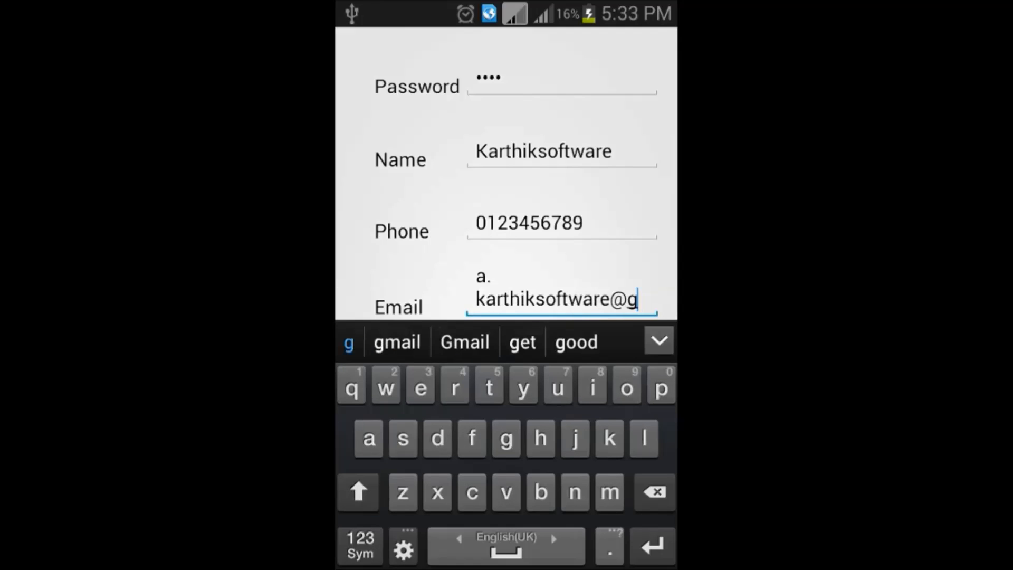
text(mail.)
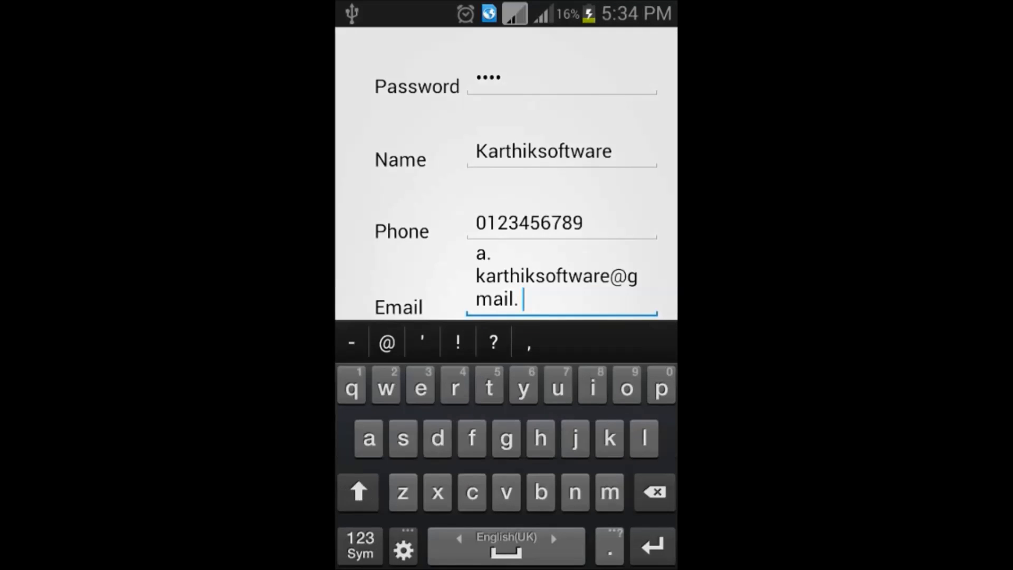
text(com)
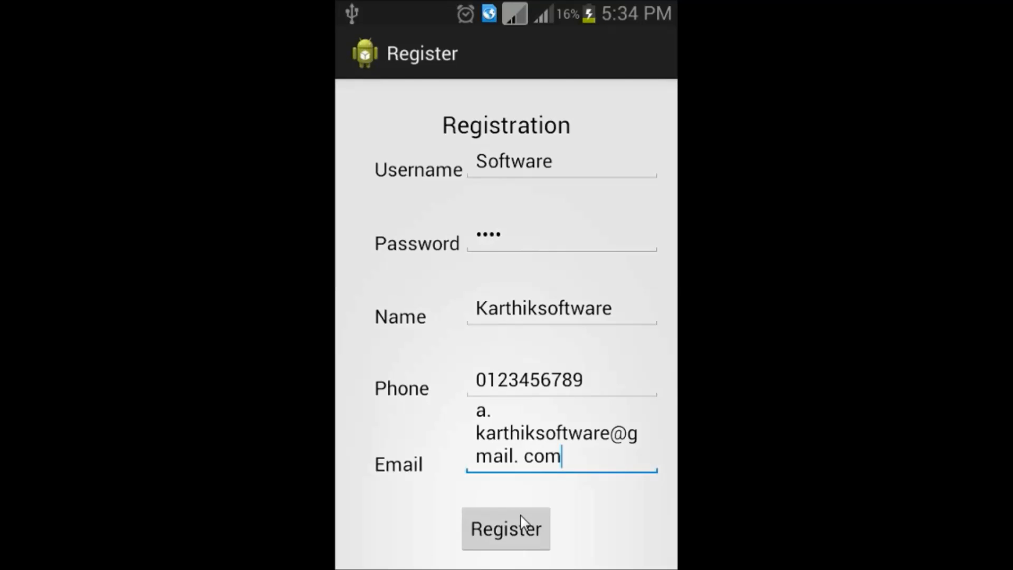
Submit the registration and dismiss the Success dialog with OK.
click(505, 528)
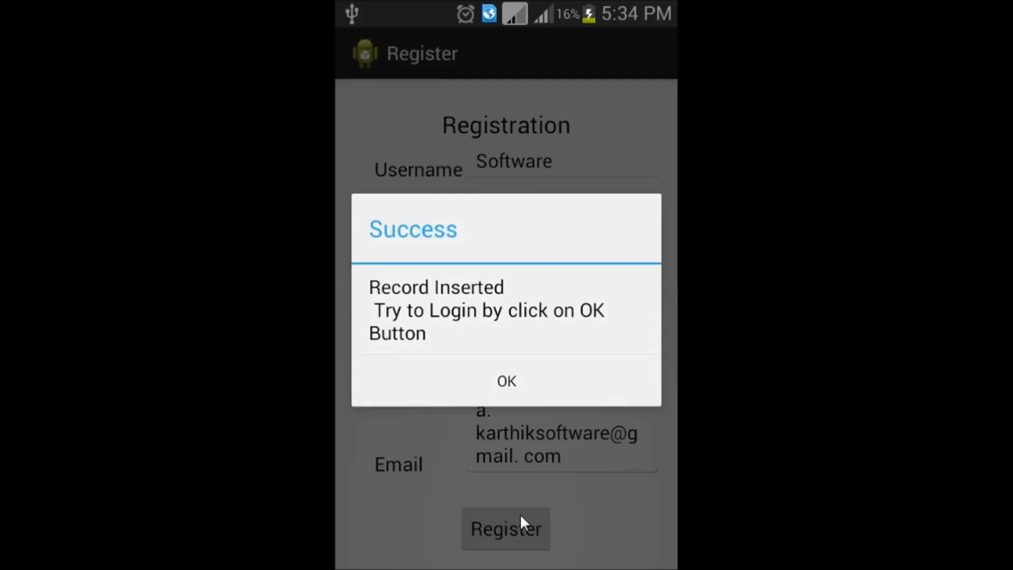
mouse_move(542, 383)
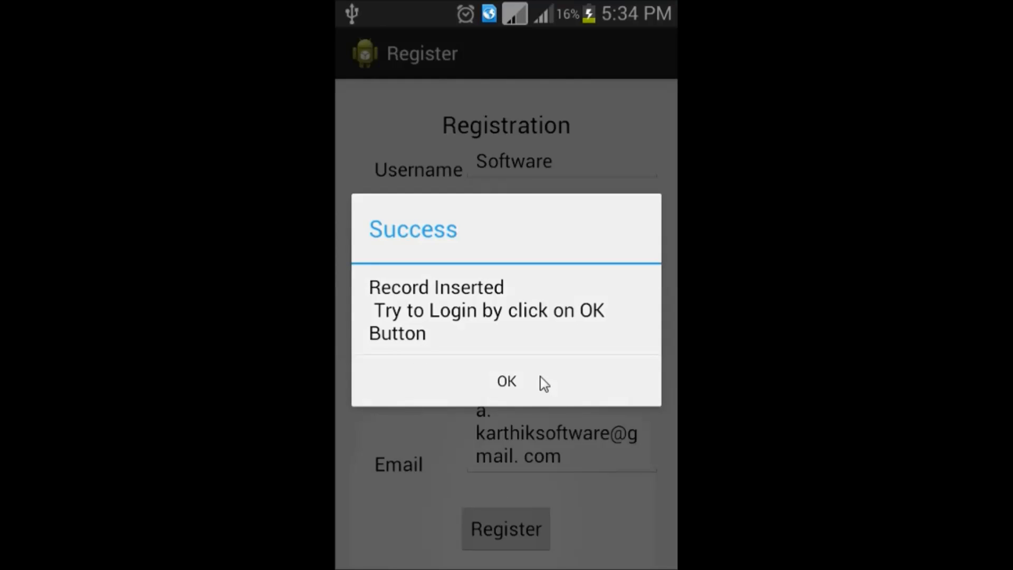
click(507, 381)
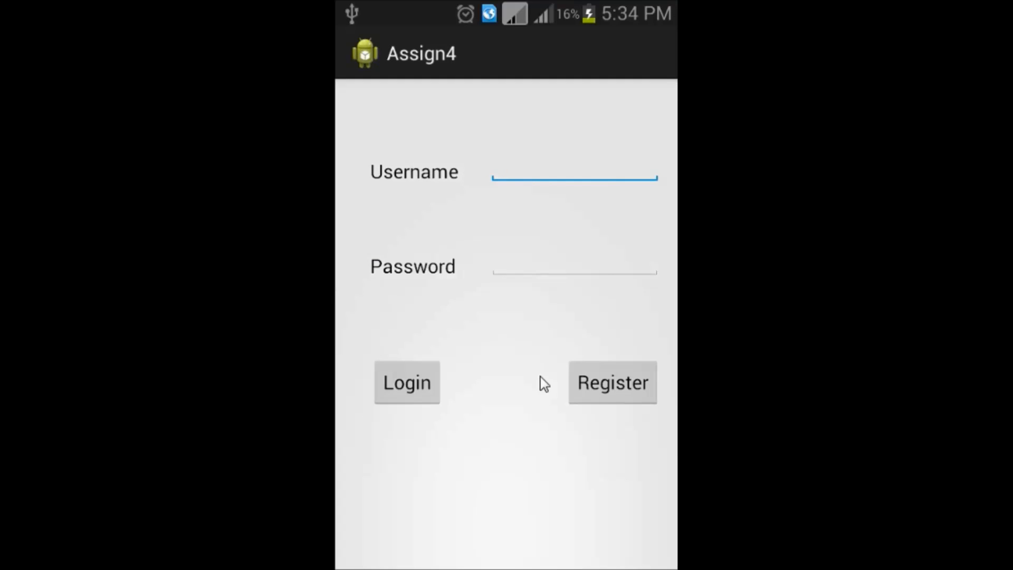
Log into Assign4 as Software and dismiss the login success message.
click(573, 175)
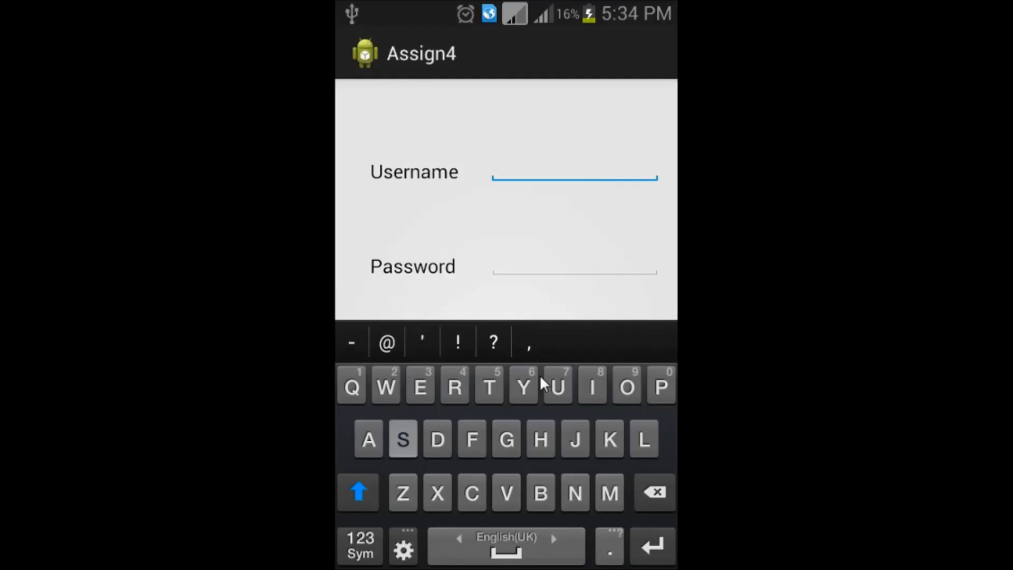
text(Software)
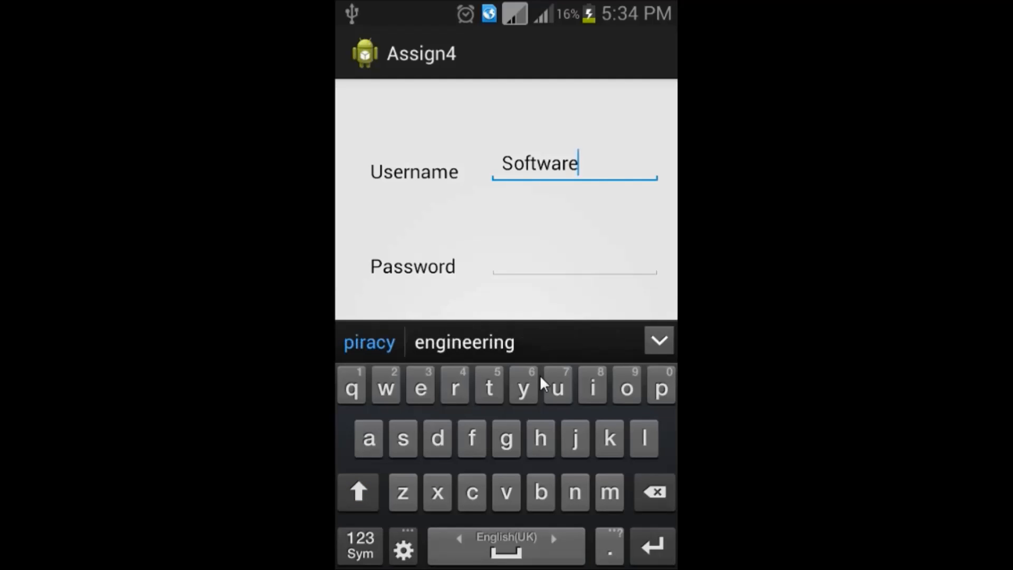
click(574, 271)
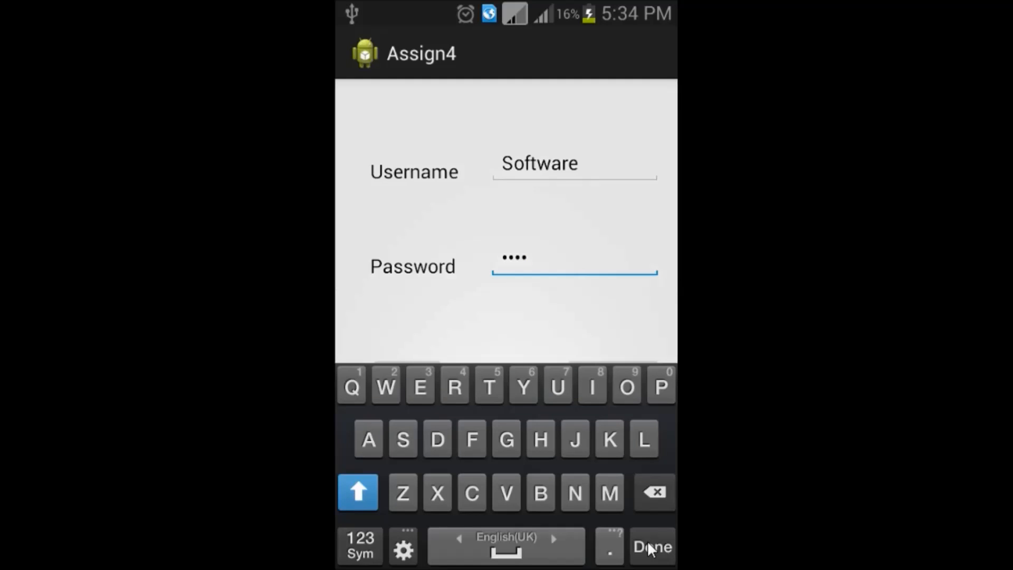
click(653, 546)
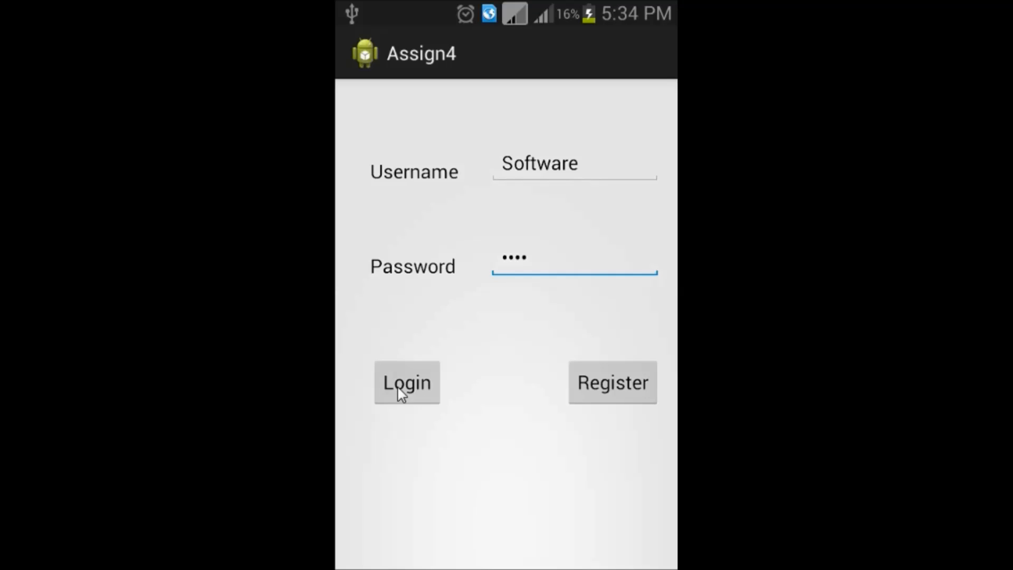
click(406, 382)
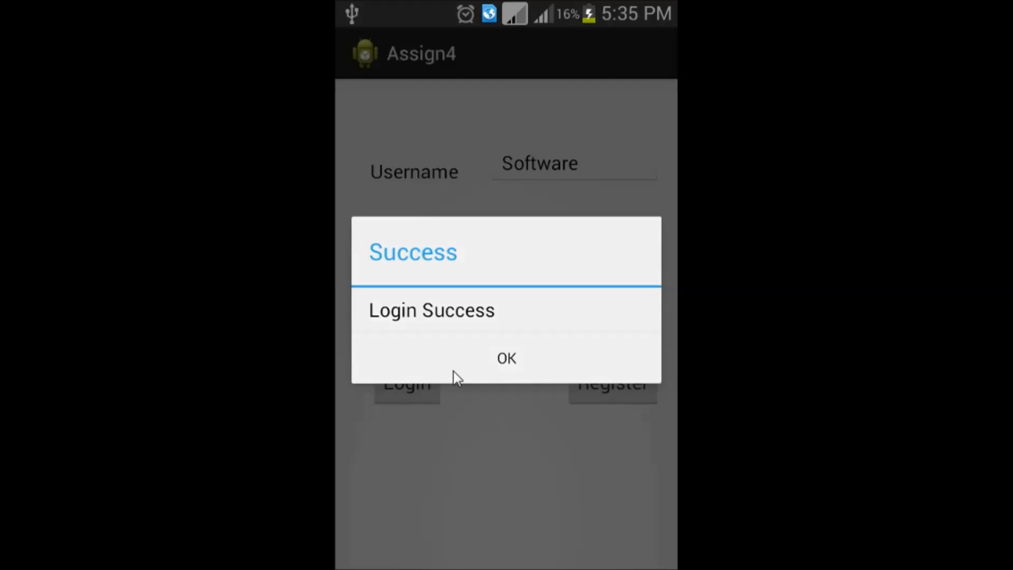
click(506, 357)
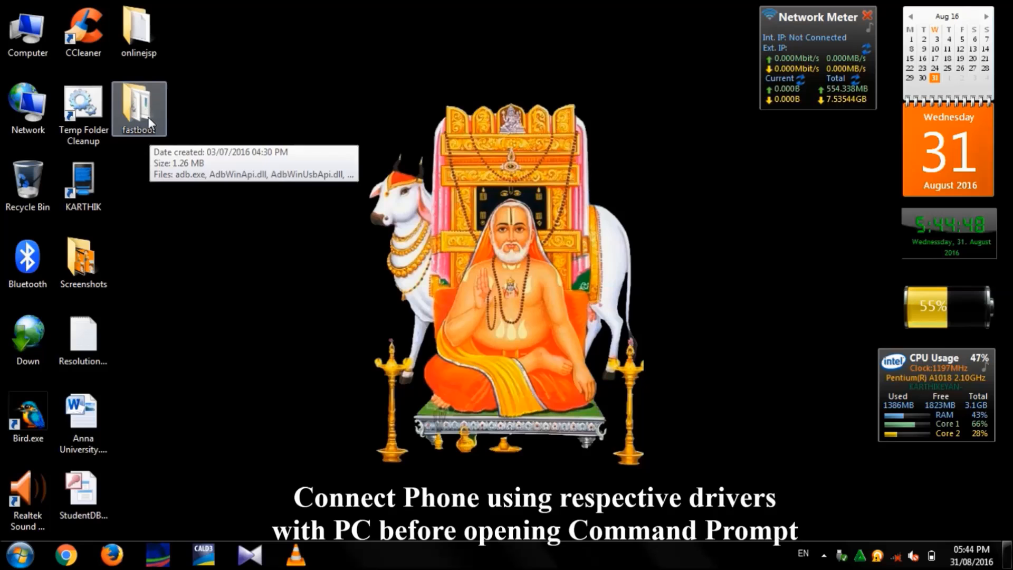
Open the desktop fastboot folder and bring up its right-click context menu.
double_click(138, 103)
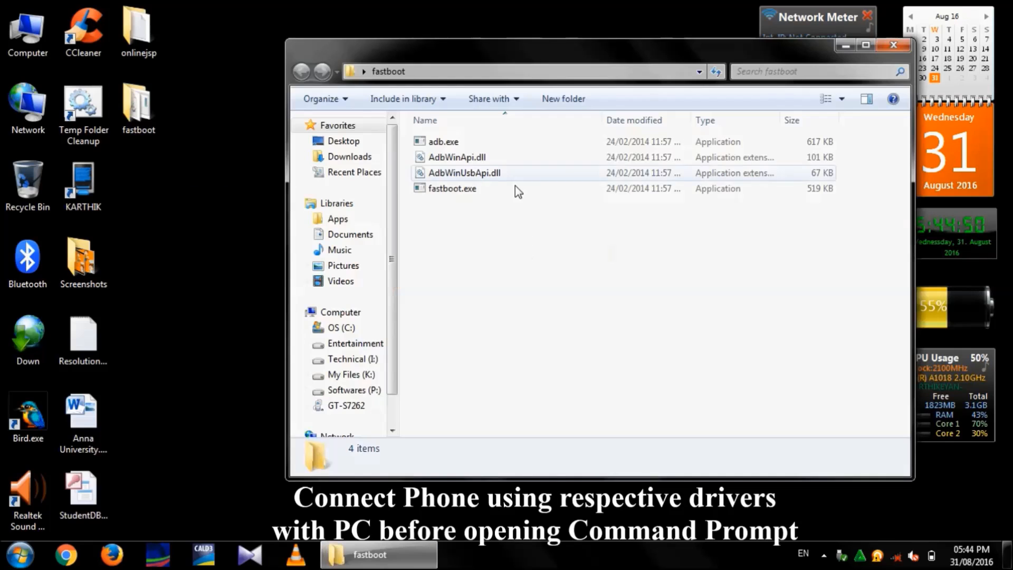
click(495, 246)
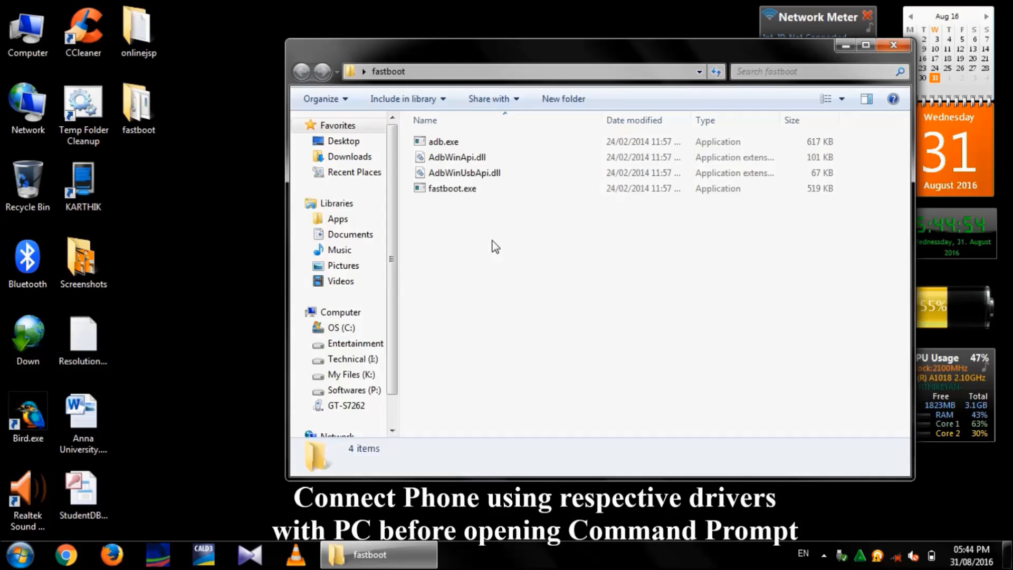
right_click(495, 245)
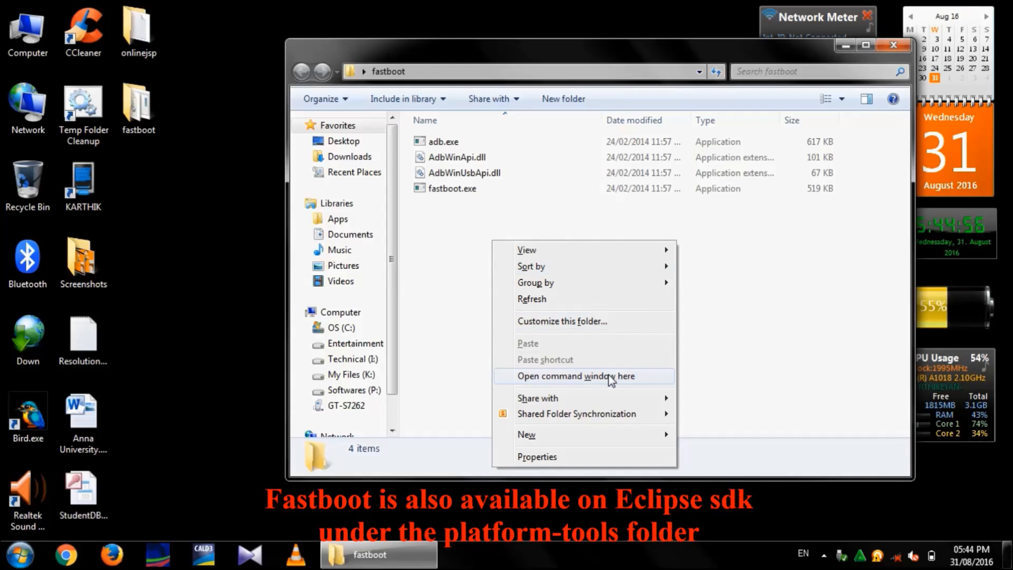
Open a command window in fastboot, start adb -d shell and run-as the Assign4 package.
click(575, 376)
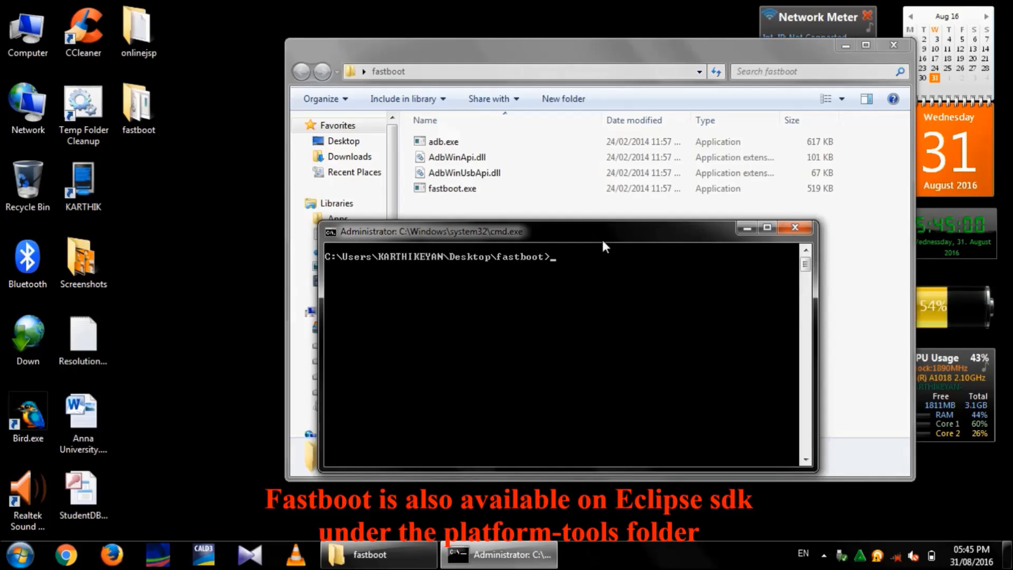
text(adb -)
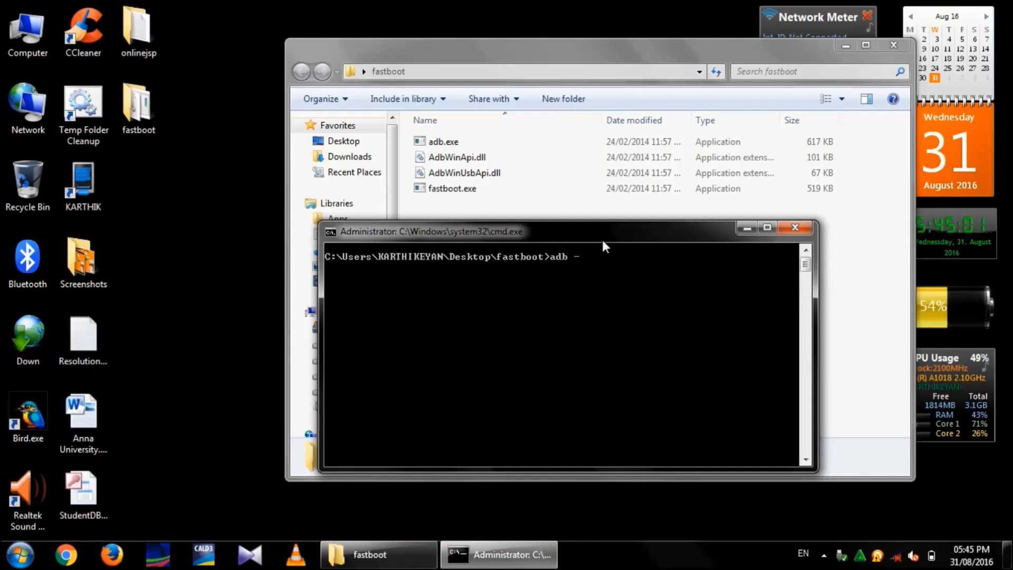
text(d shell)
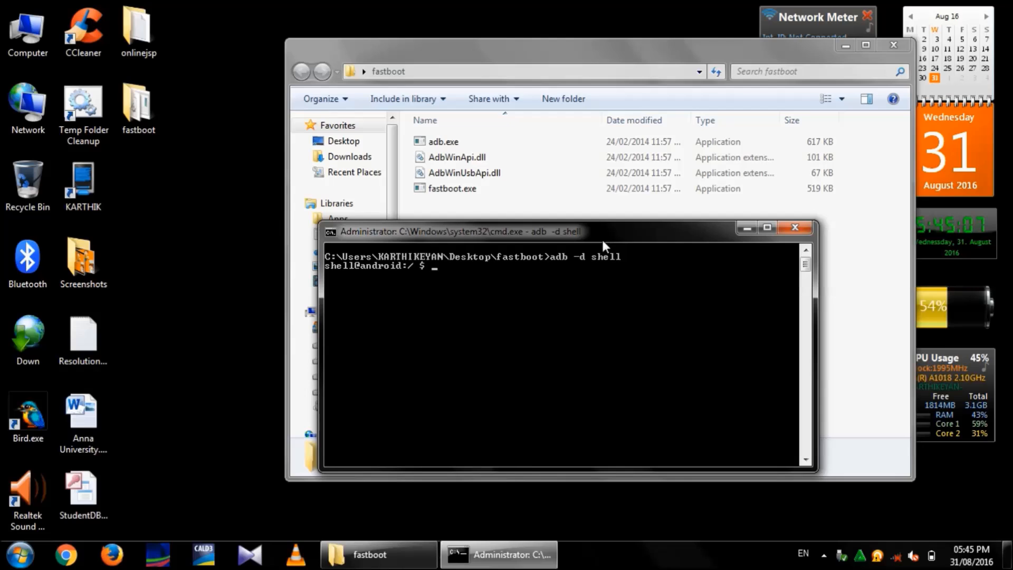
text(run)
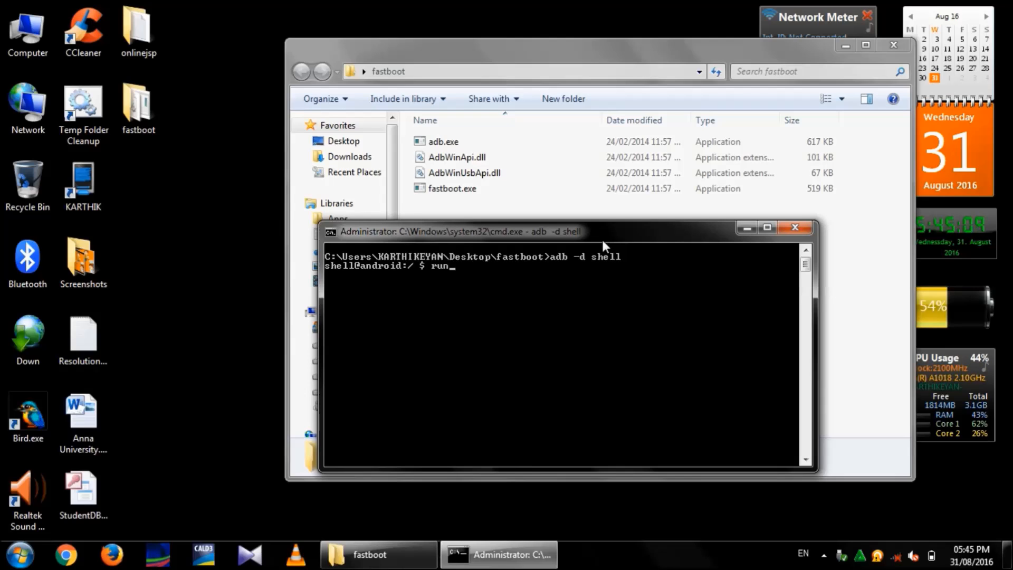
text(-as)
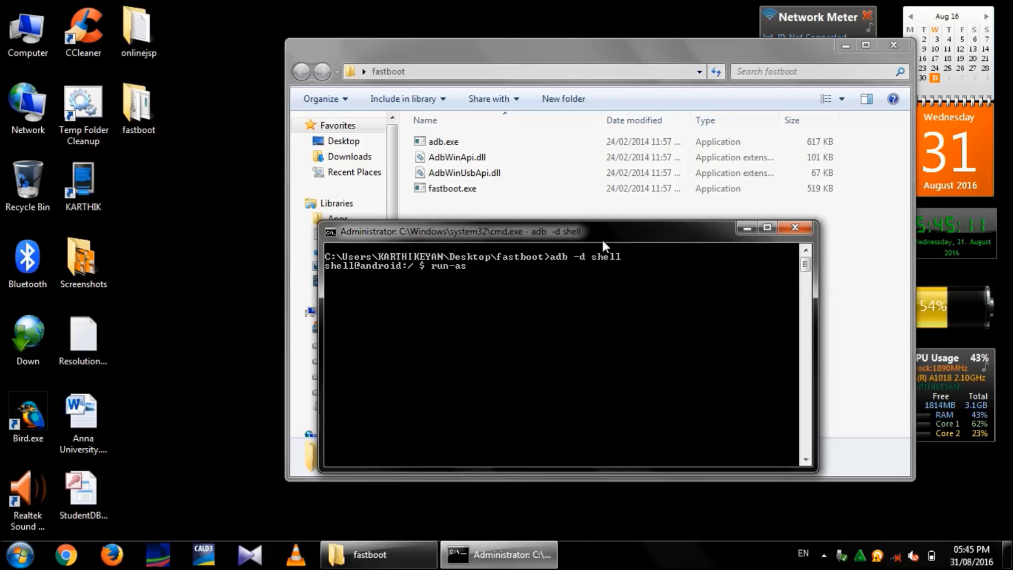
text(andr)
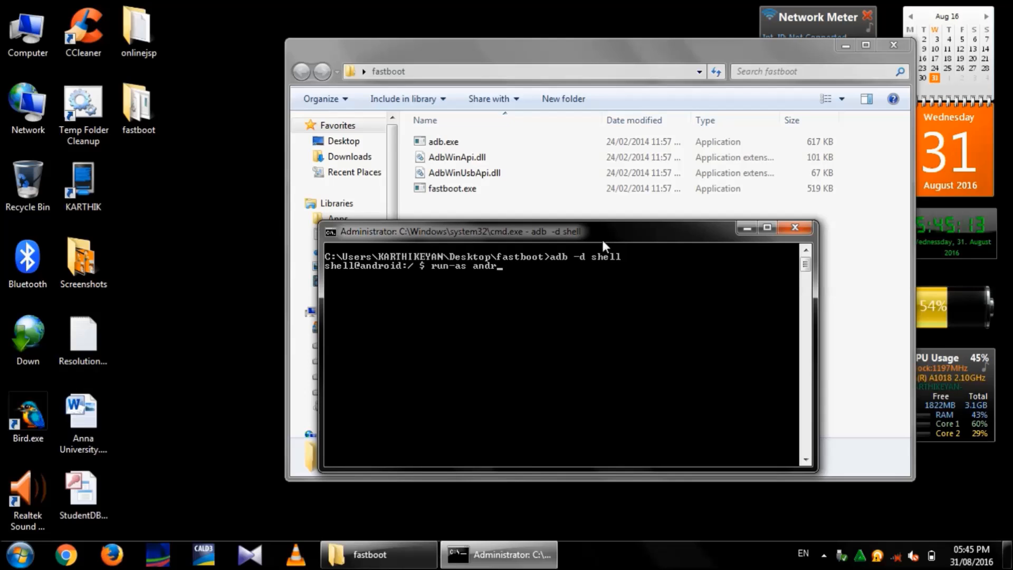
text(o.app)
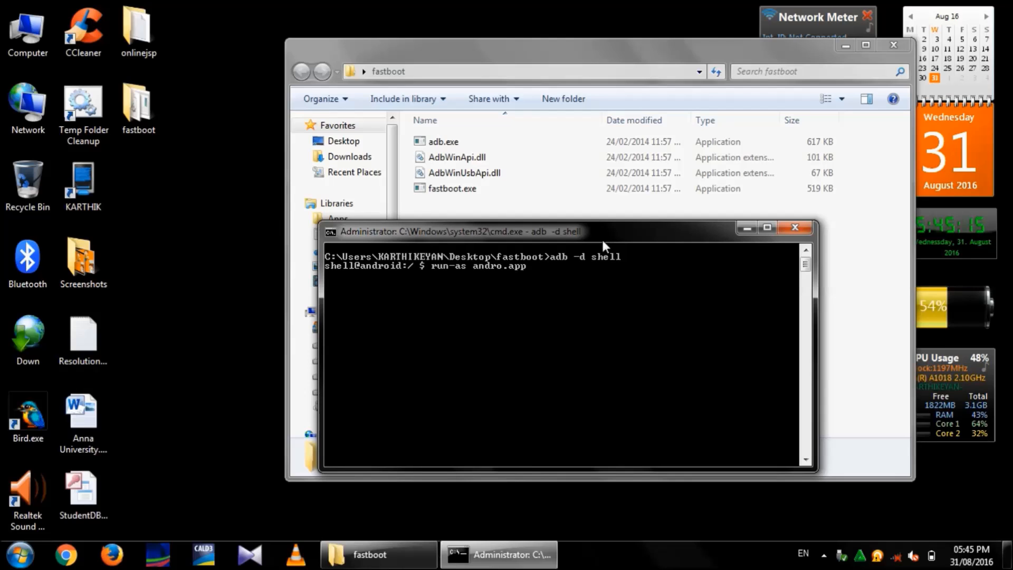
text(.soft)
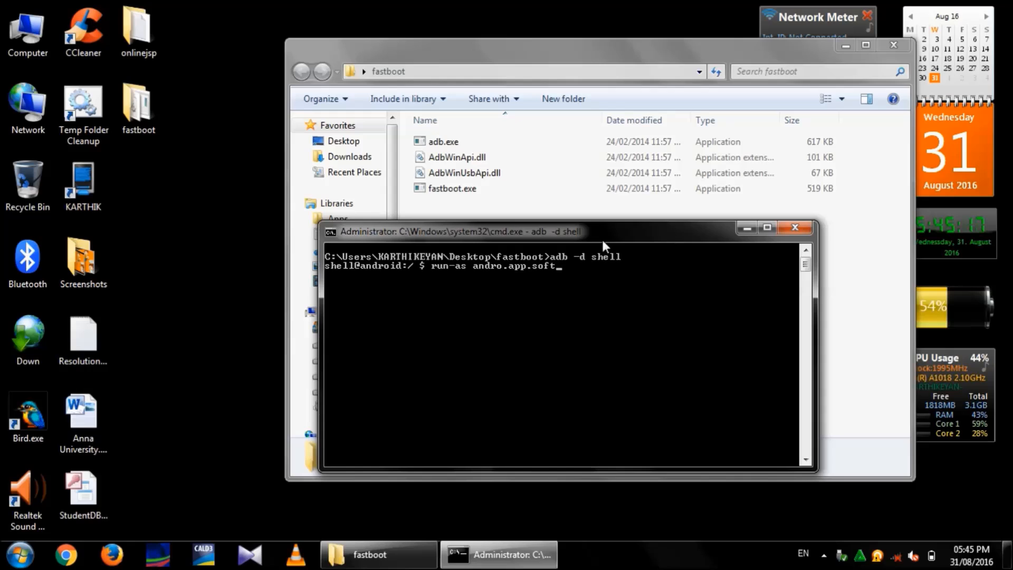
text(.pack)
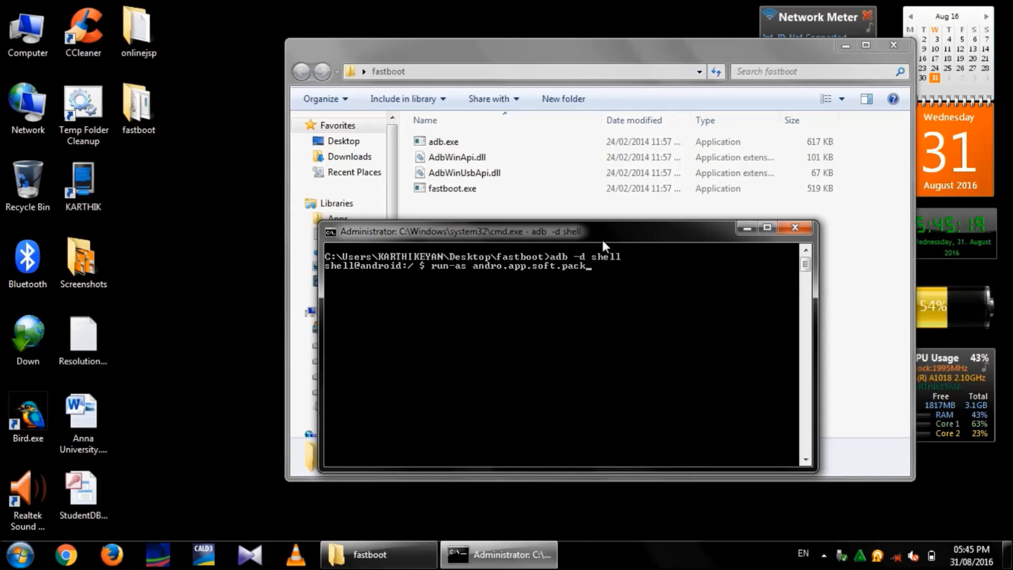
text(assign4)
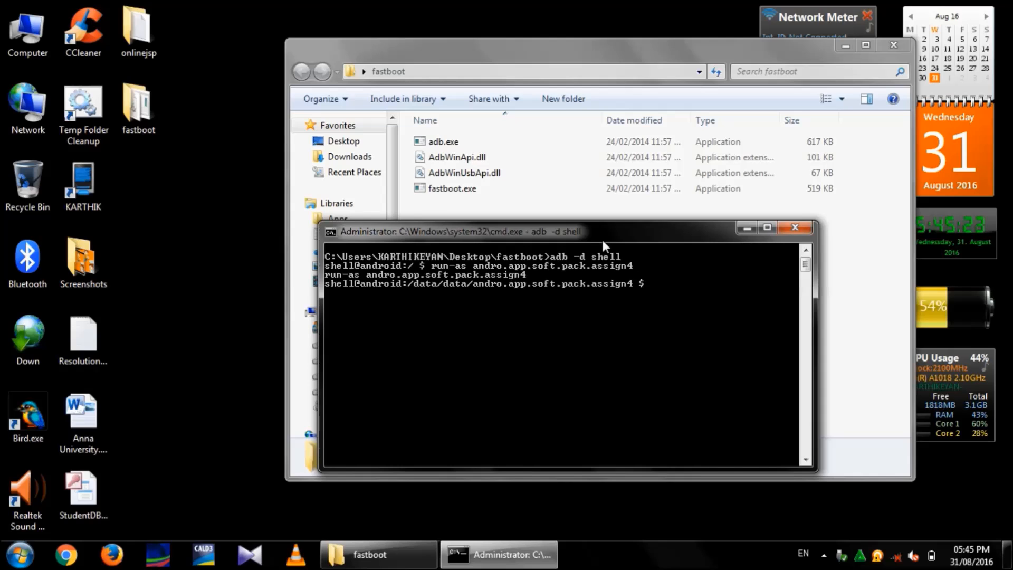
Copy databases/RecDB.db to /sdcard/RecDB.db with cat.
text(ca)
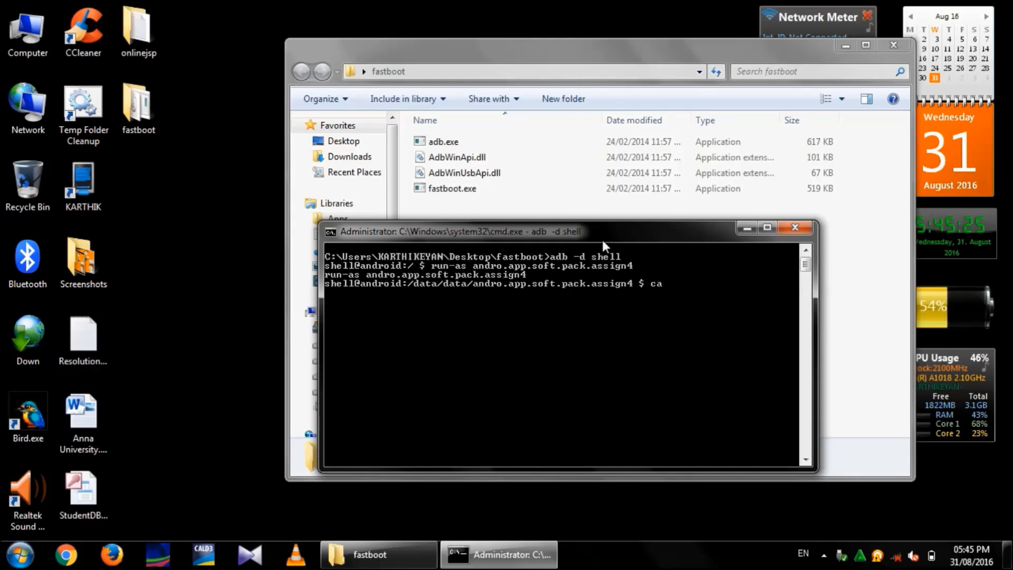
text(t)
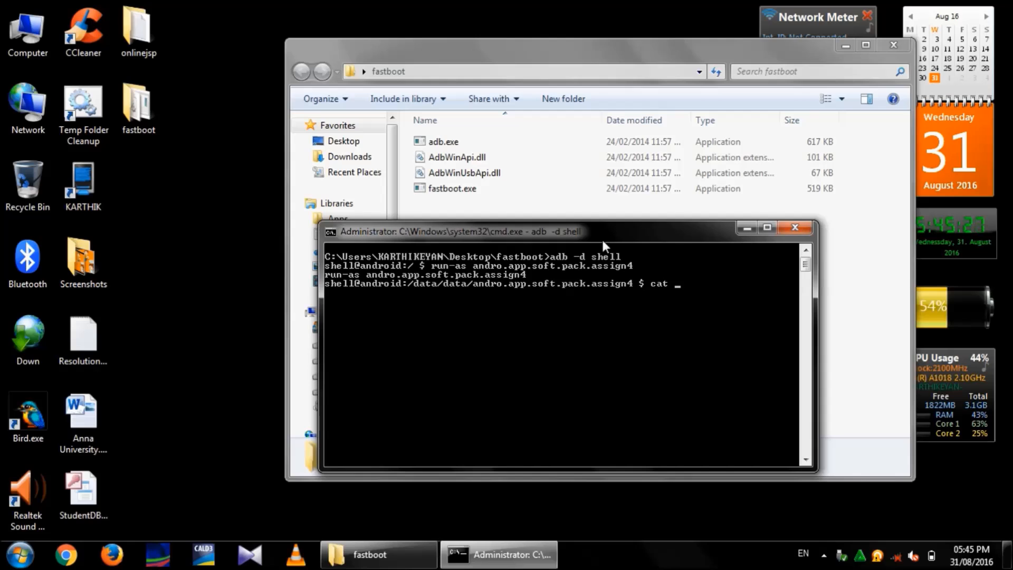
text(databases/)
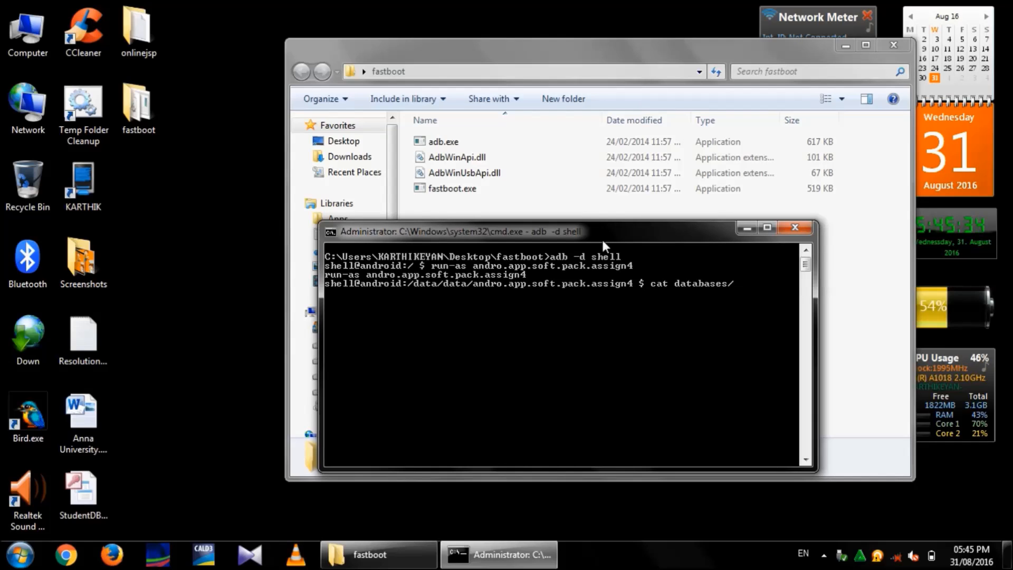
text(RecD)
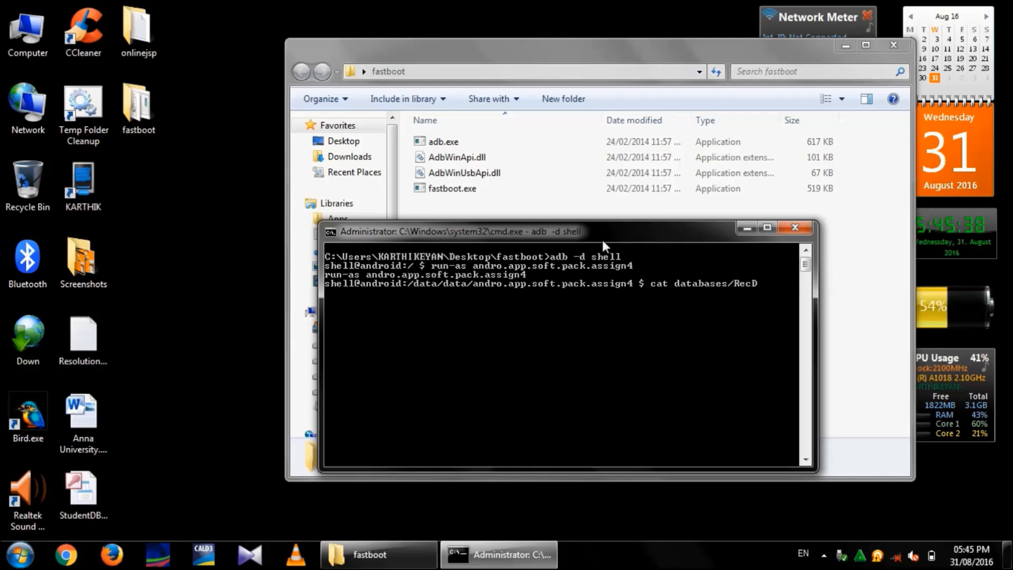
text(B.db > /sdc)
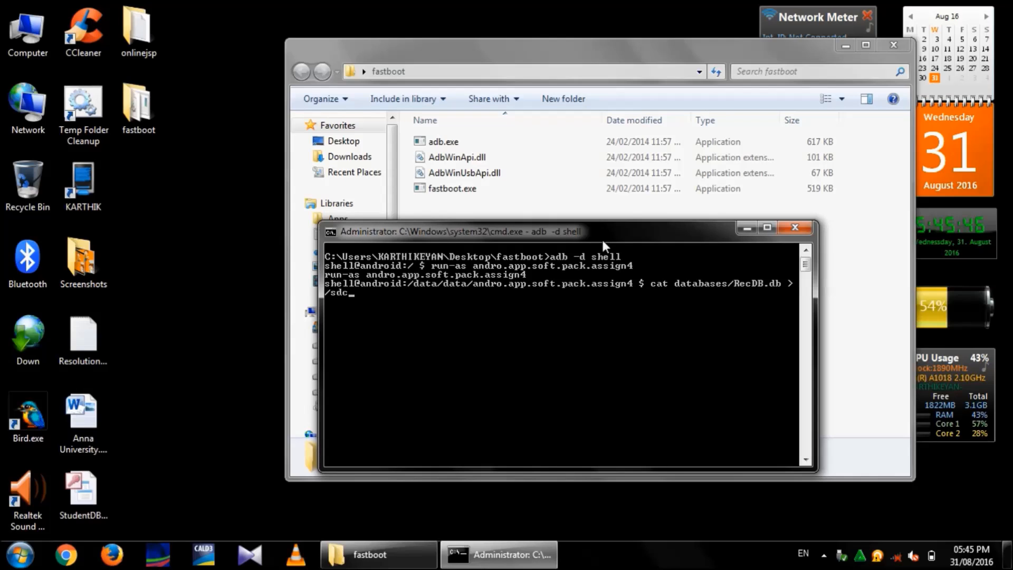
text(ard/)
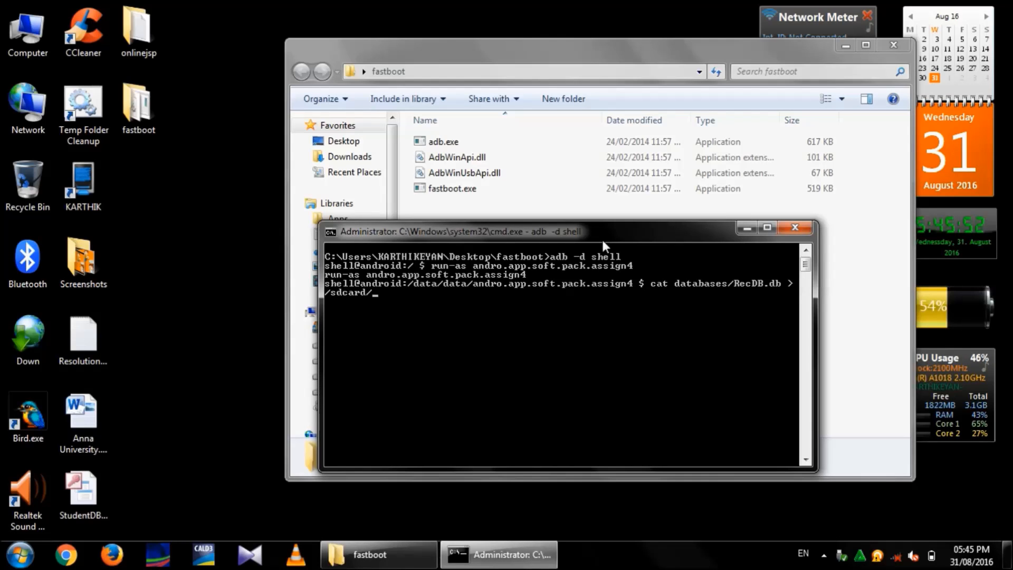
text(Rec)
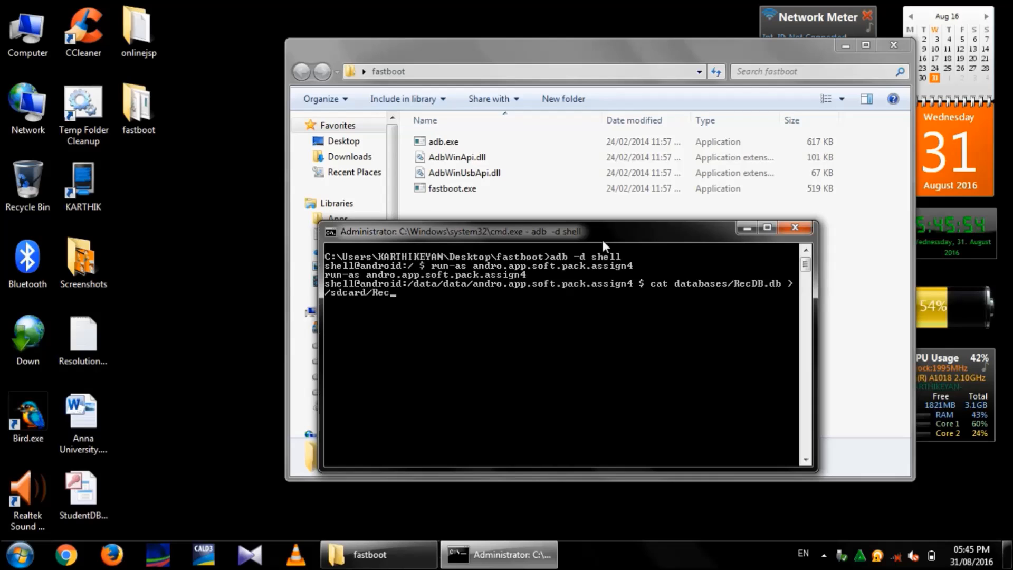
text(DB.db)
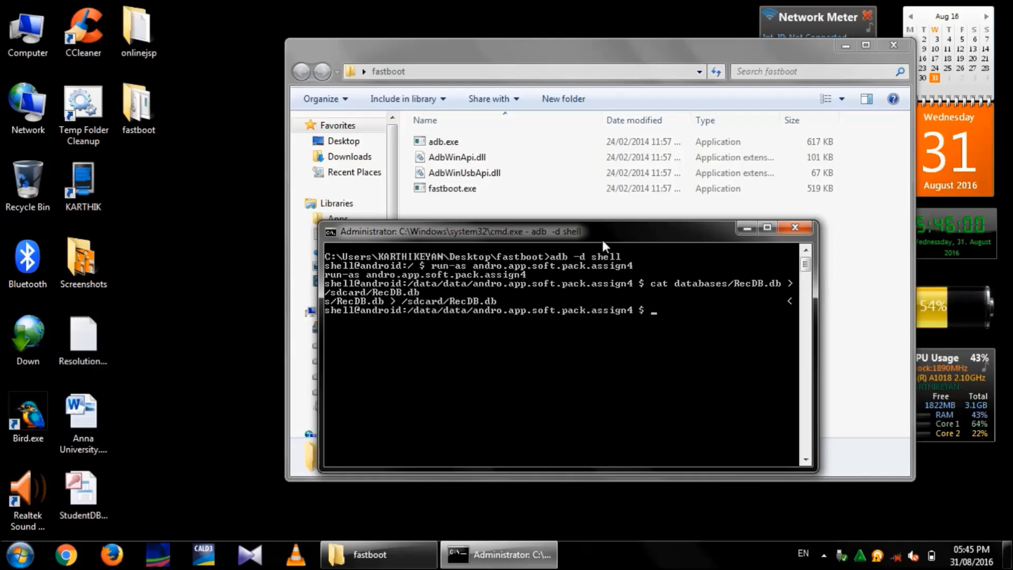
Exit the shell three times and close the command window.
text(exit)
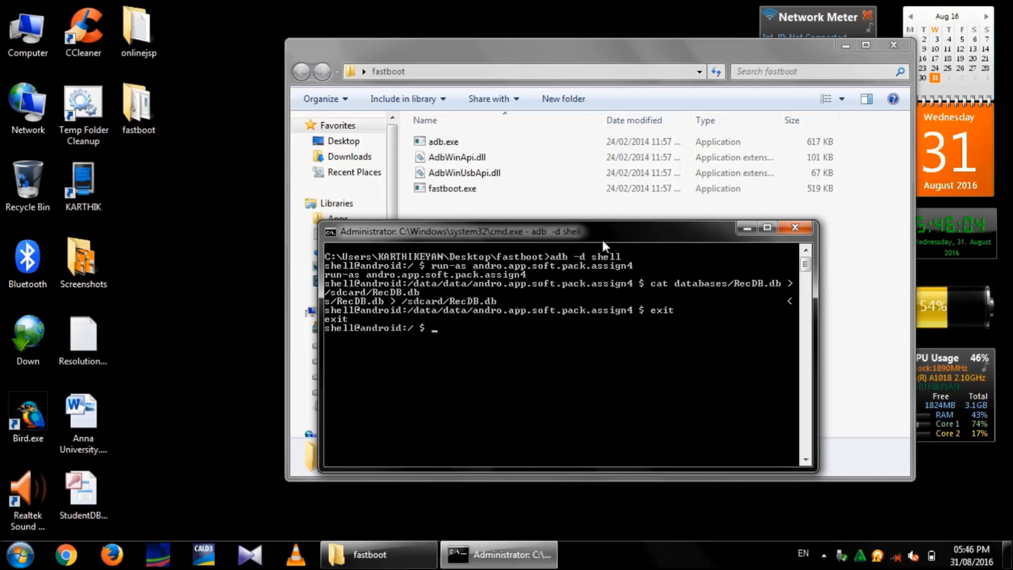
text(exit)
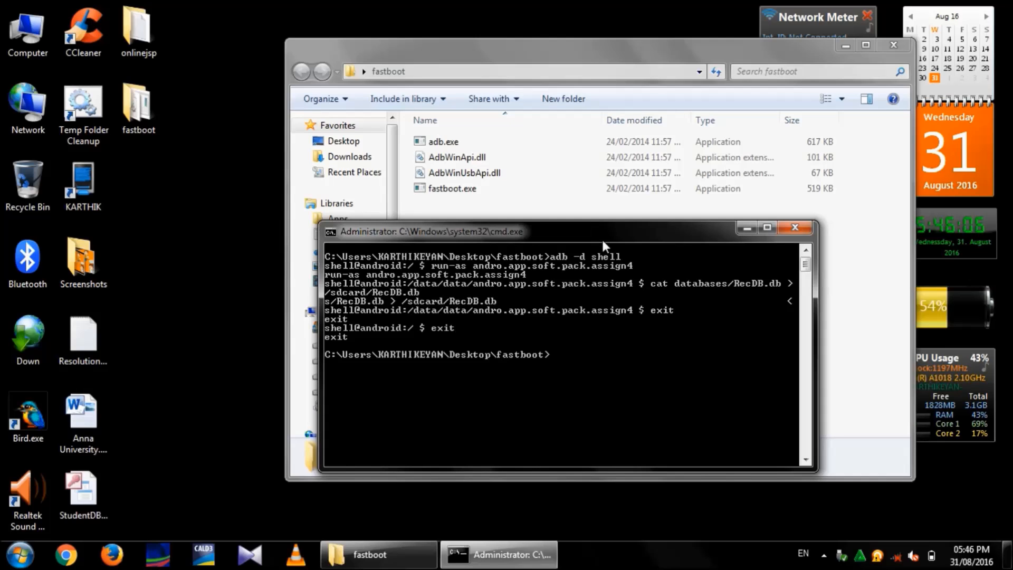
text(exi)
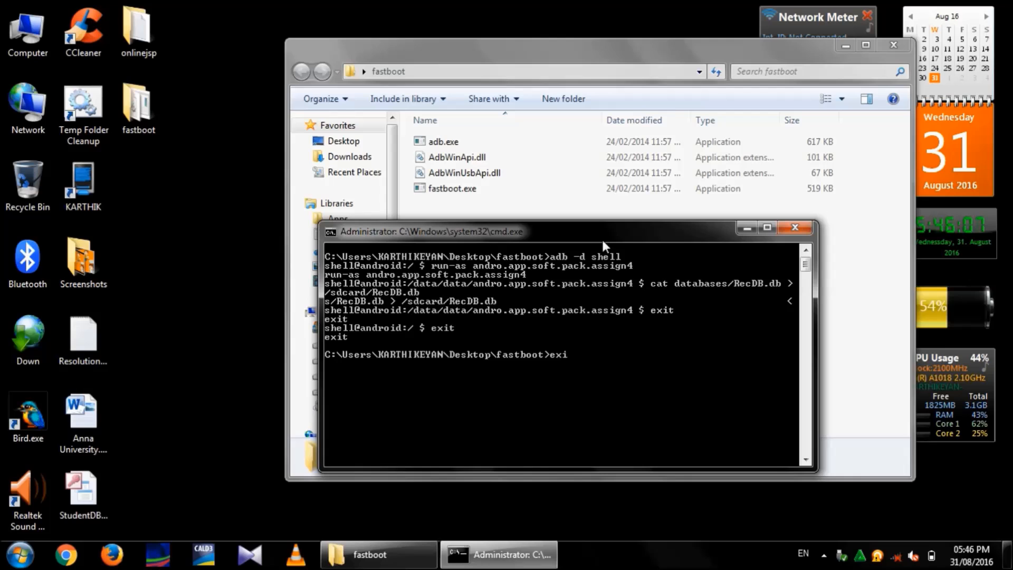
click(795, 227)
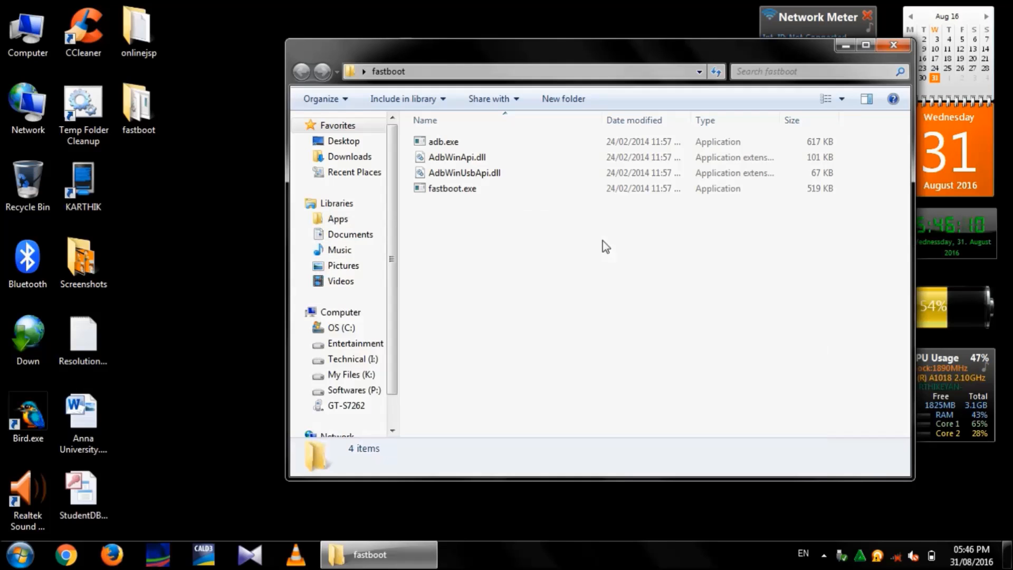
Launch My Files, open All files > sdcard0 and scroll down to RecDB.db (16KB).
click(893, 45)
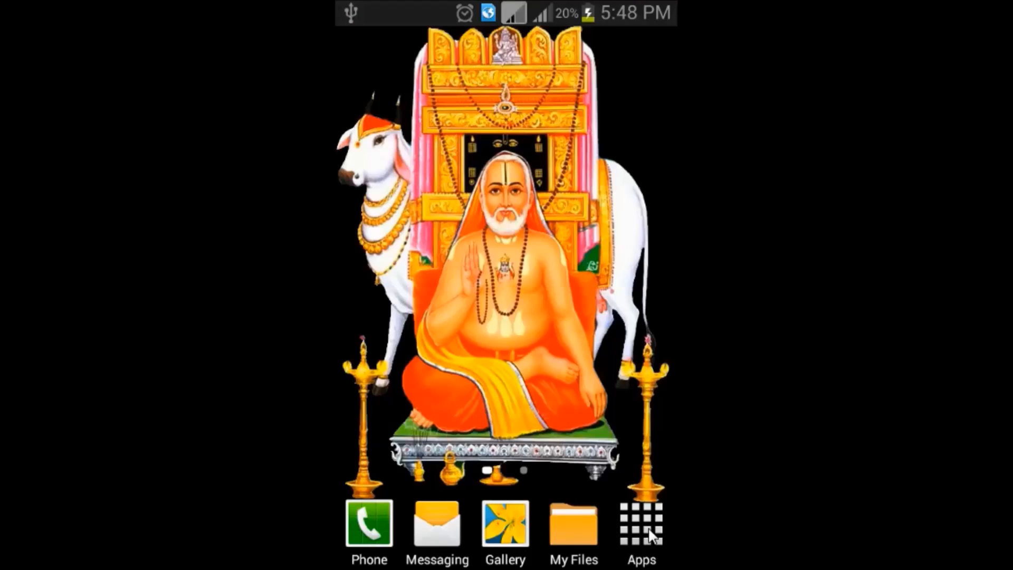
click(639, 527)
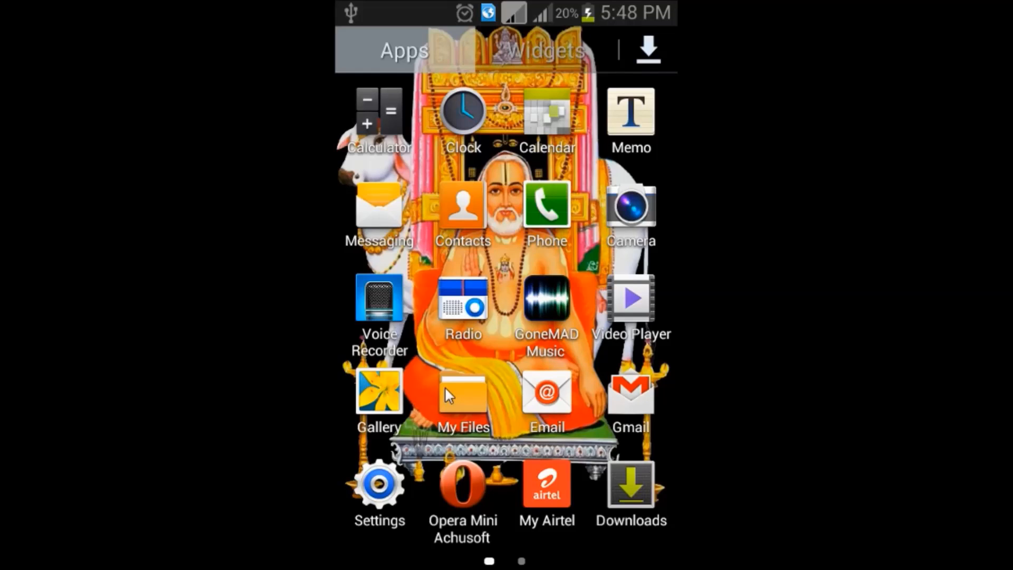
click(463, 393)
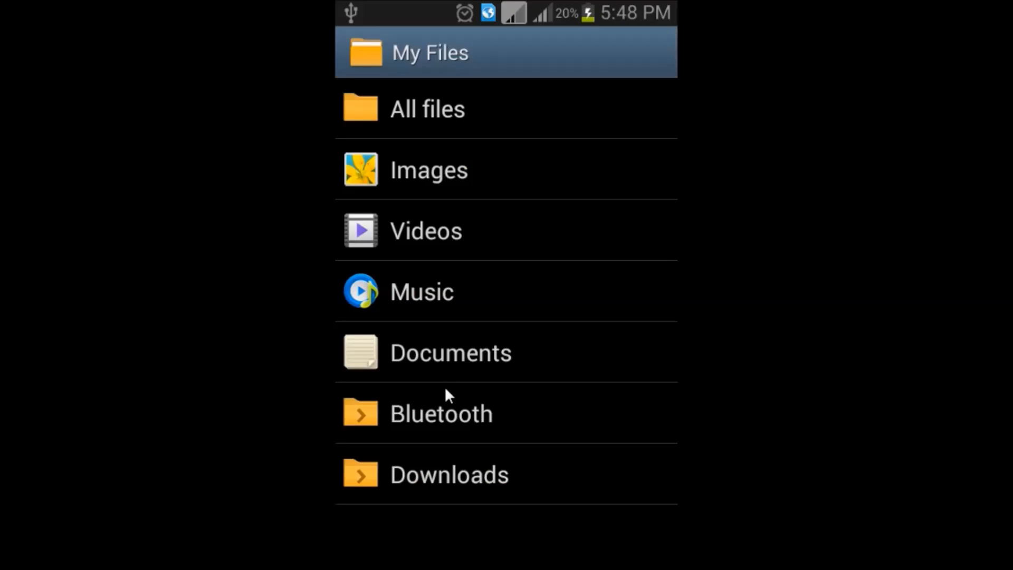
mouse_move(461, 124)
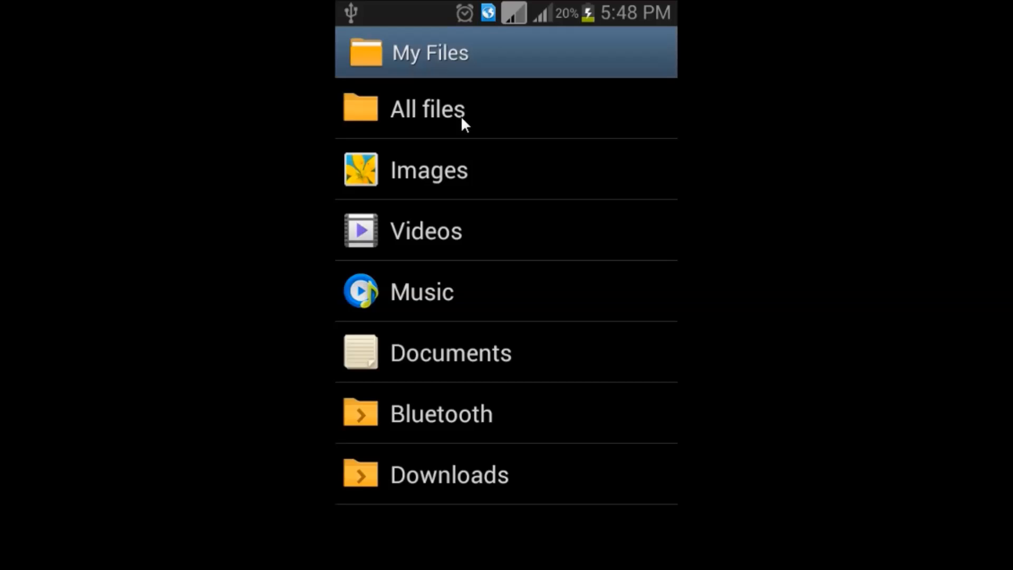
click(427, 109)
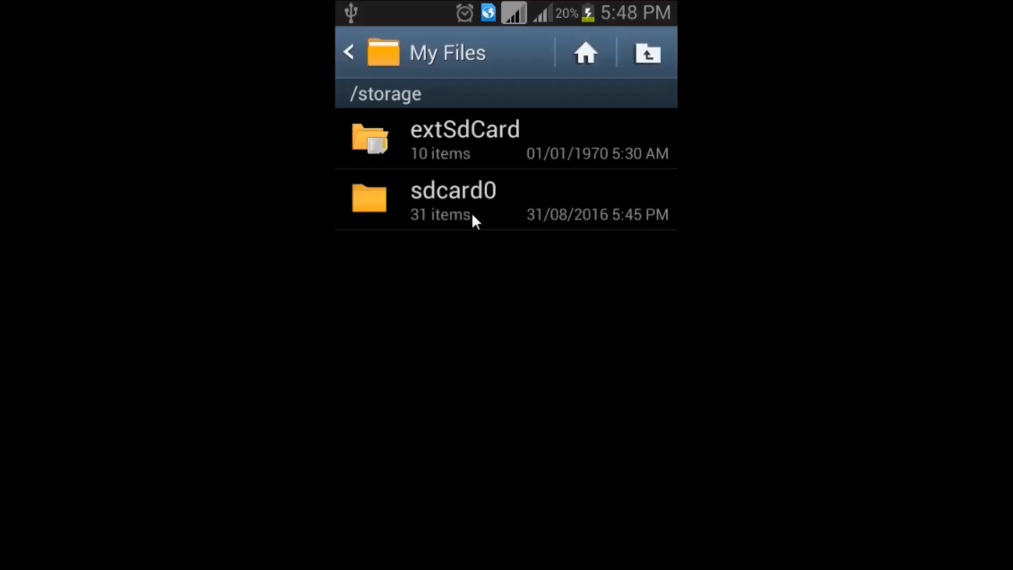
click(452, 195)
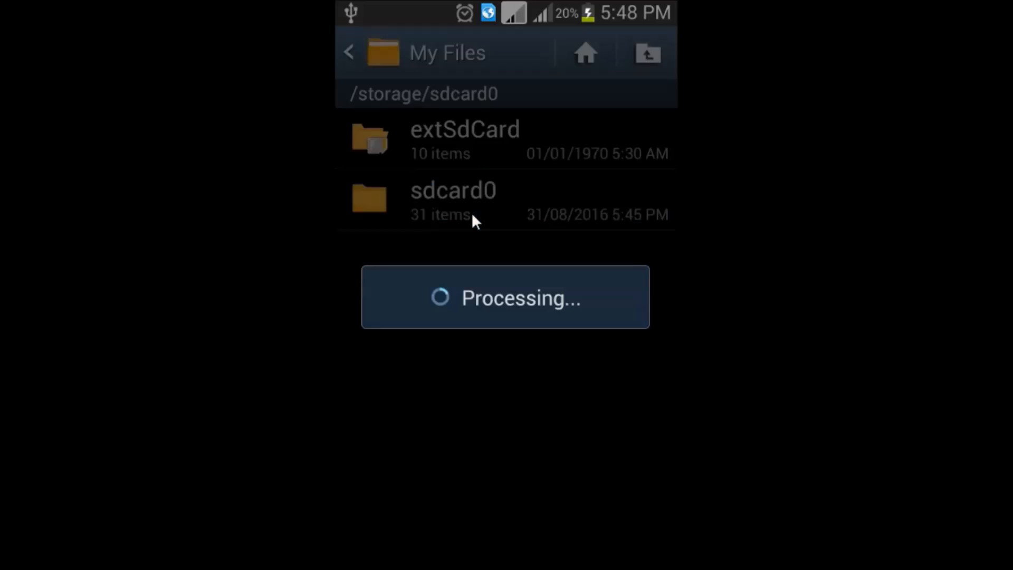
click(452, 192)
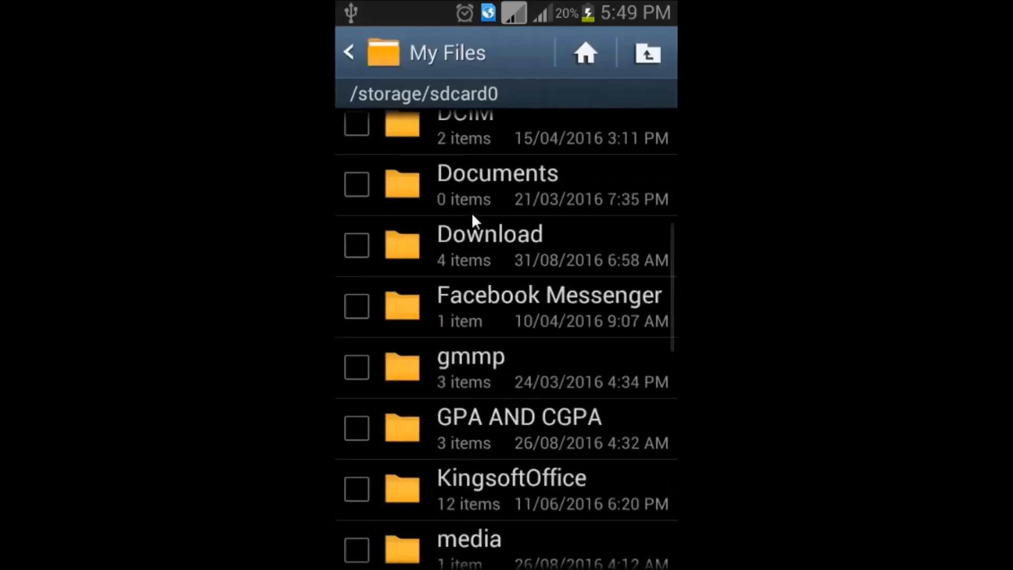
scroll(down, 3)
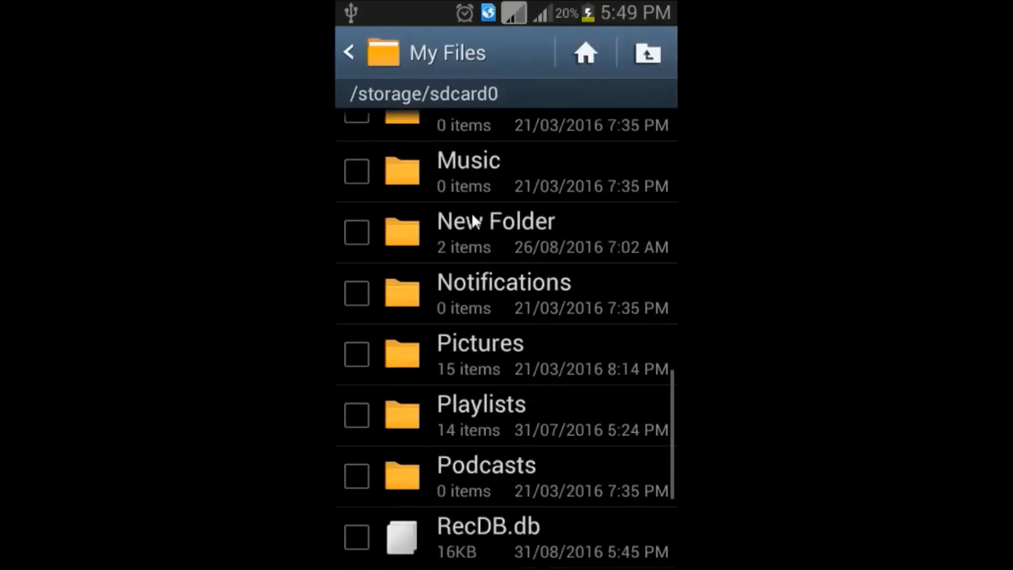
scroll(down, 3)
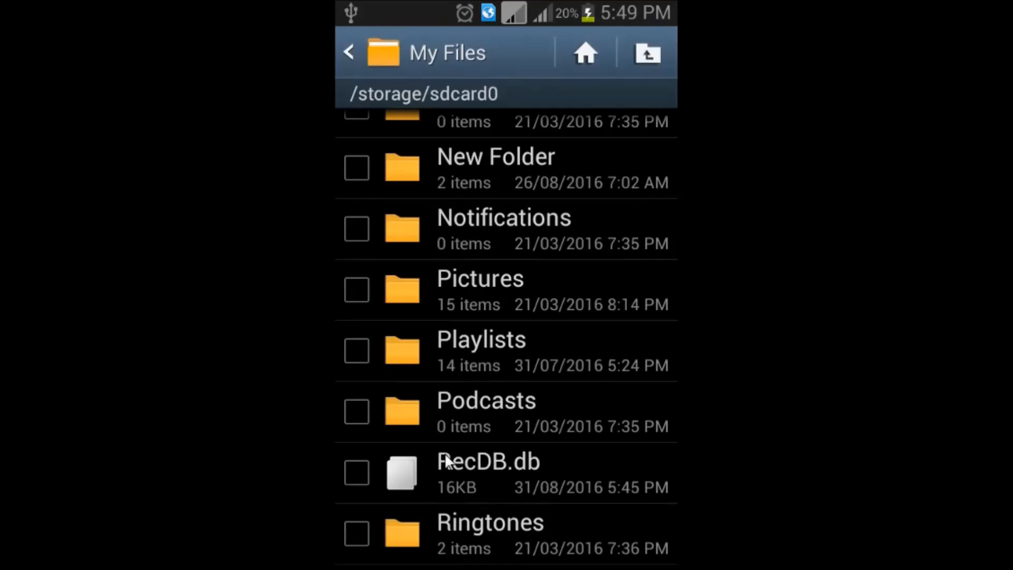
mouse_move(524, 483)
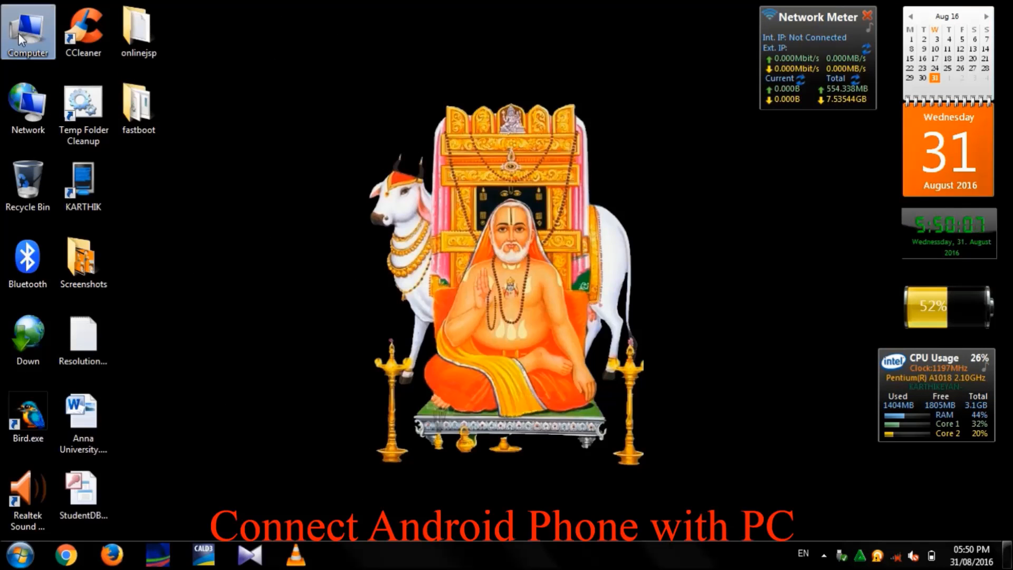
Open Computer > GT-S7262 phone storage and copy RecDB.db to the desktop.
double_click(27, 29)
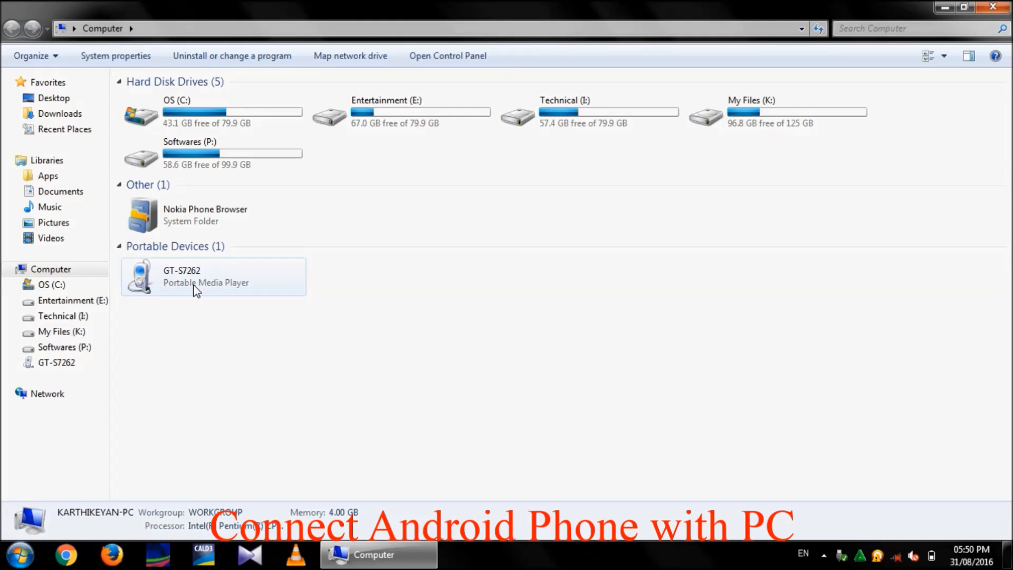
double_click(195, 276)
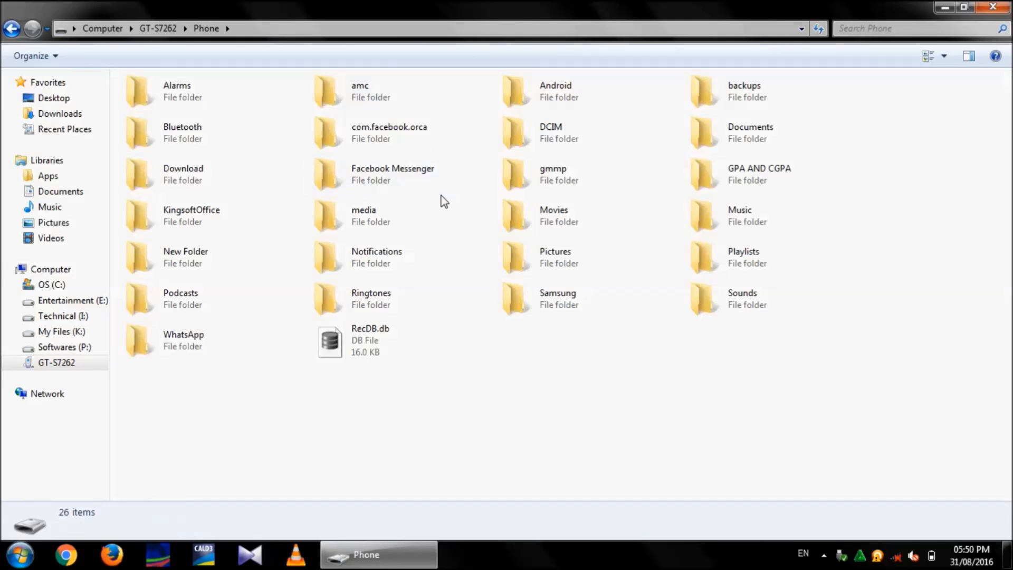
click(370, 340)
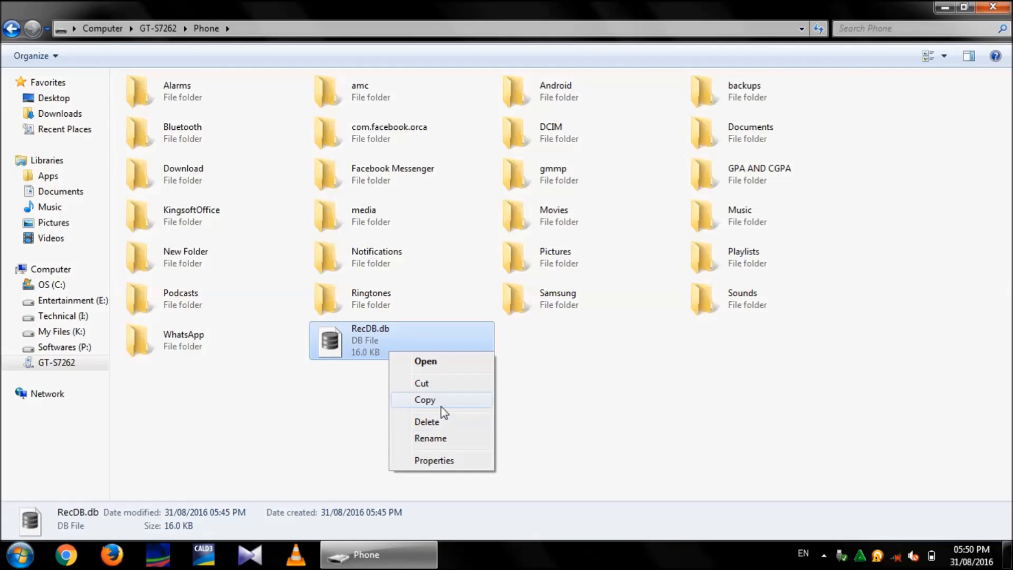
click(425, 399)
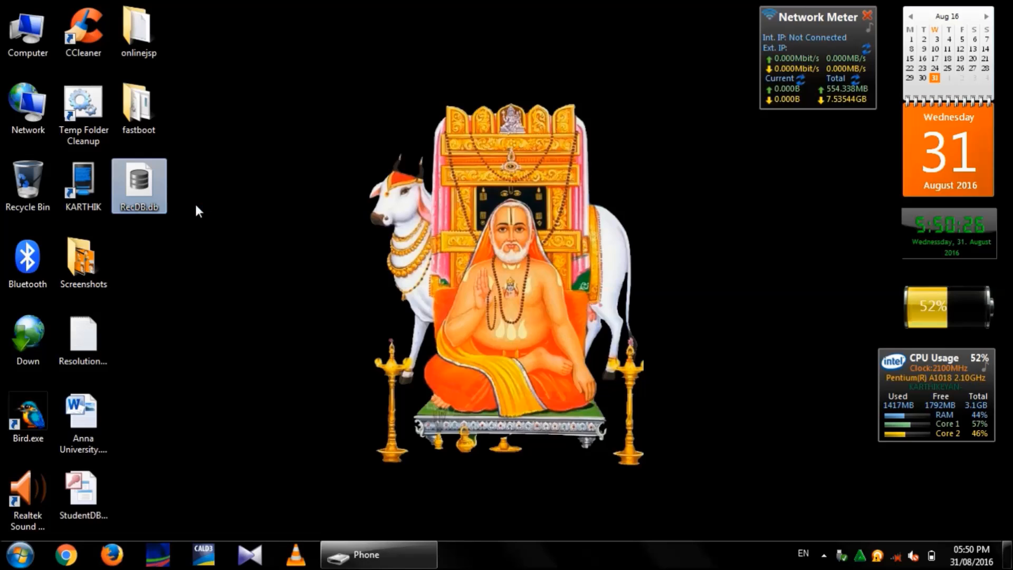
mouse_move(146, 189)
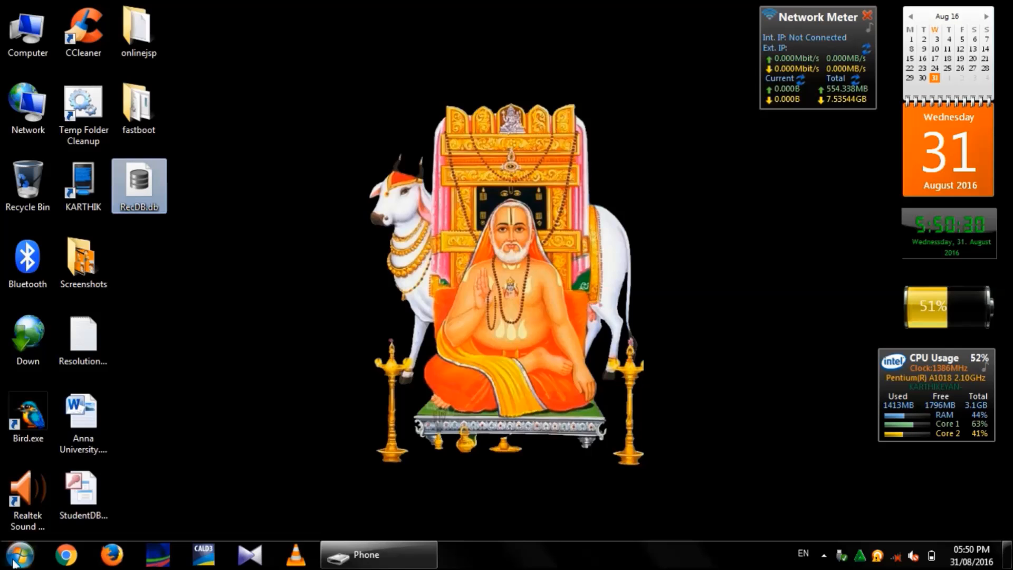
Launch SQLite Browser from the Start menu and open RecDB.db from the desktop.
click(14, 549)
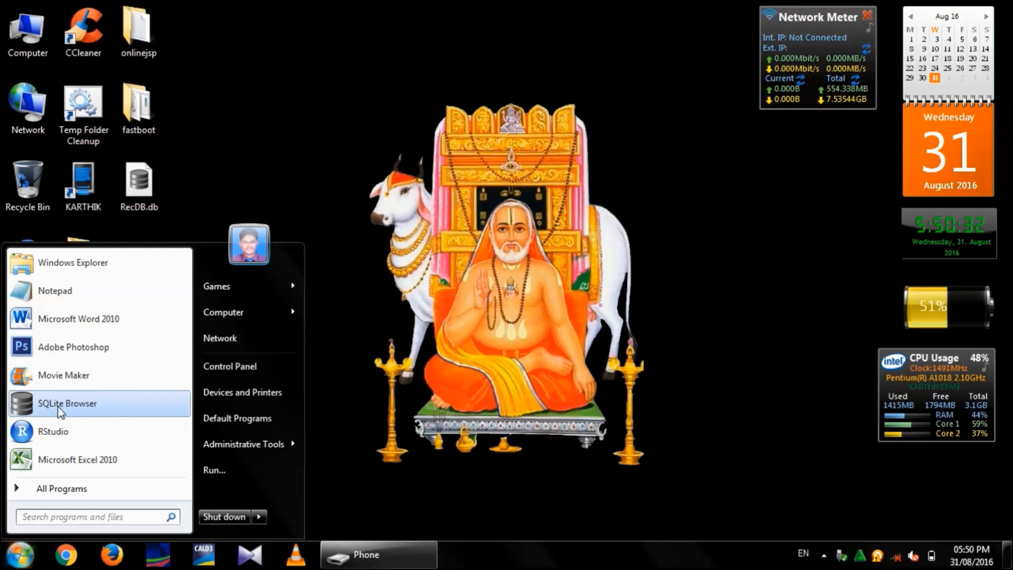
mouse_move(95, 407)
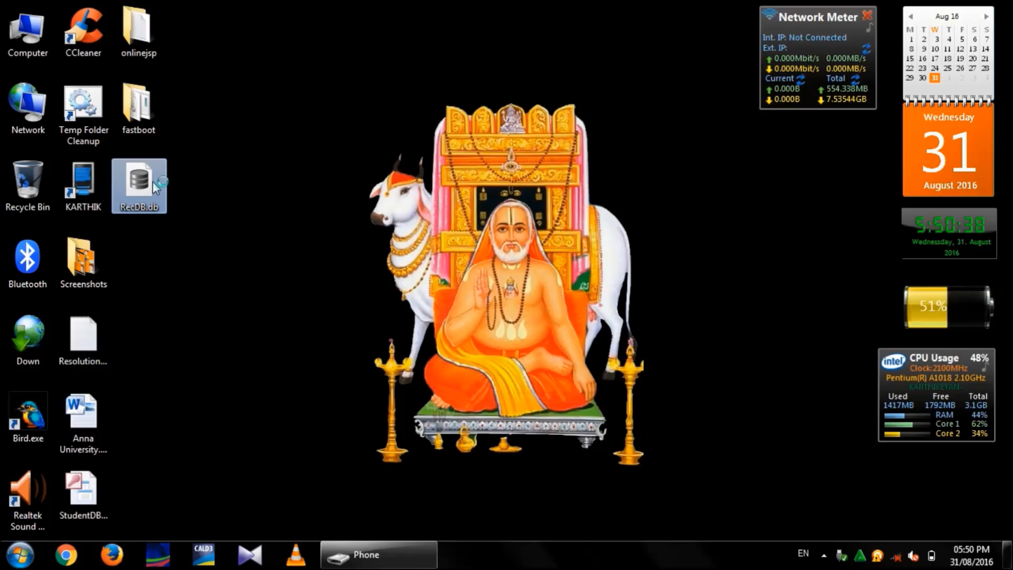
double_click(139, 184)
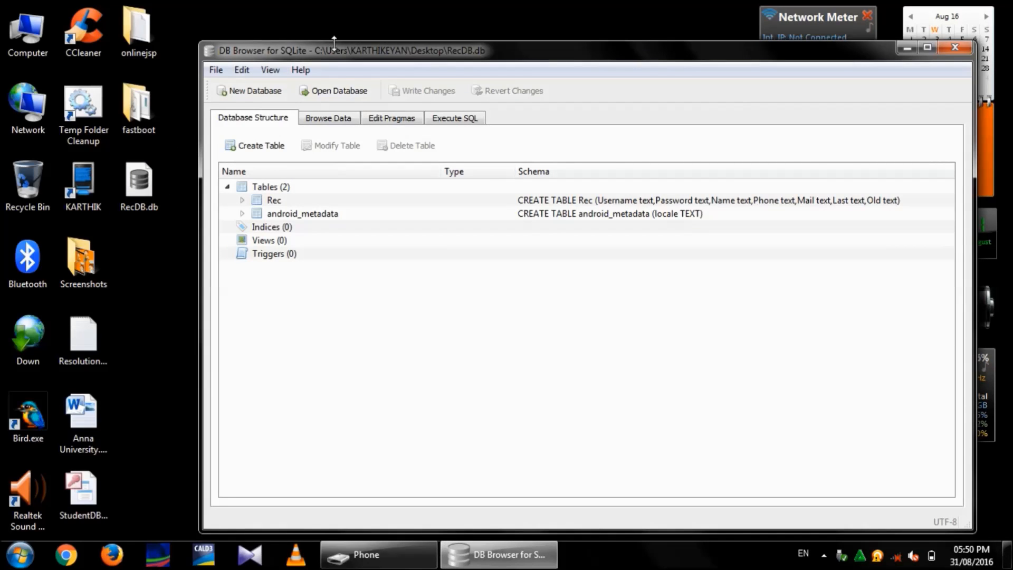
mouse_move(354, 19)
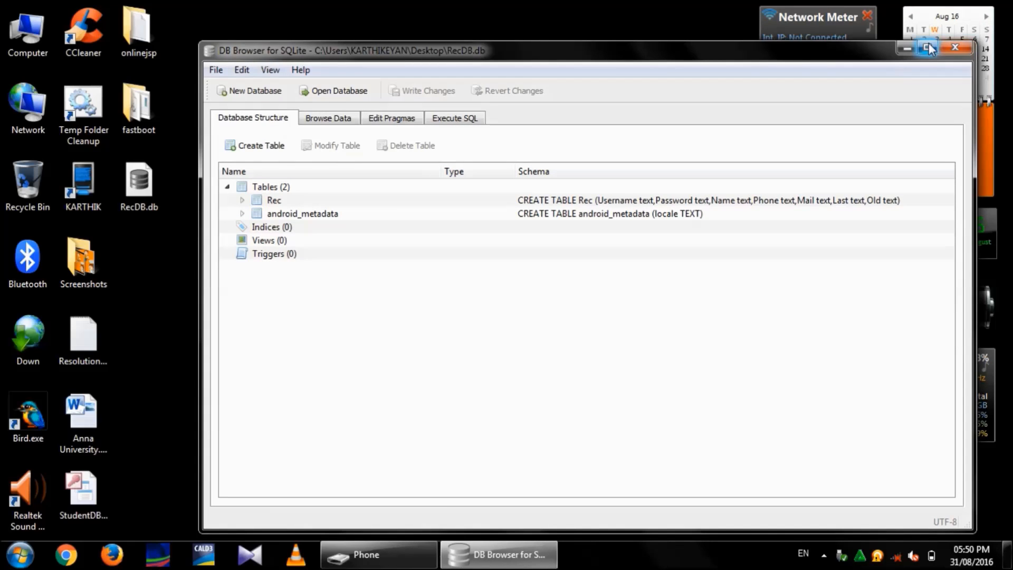
Maximize the window, browse the Rec table's data and widen the Old column.
click(928, 48)
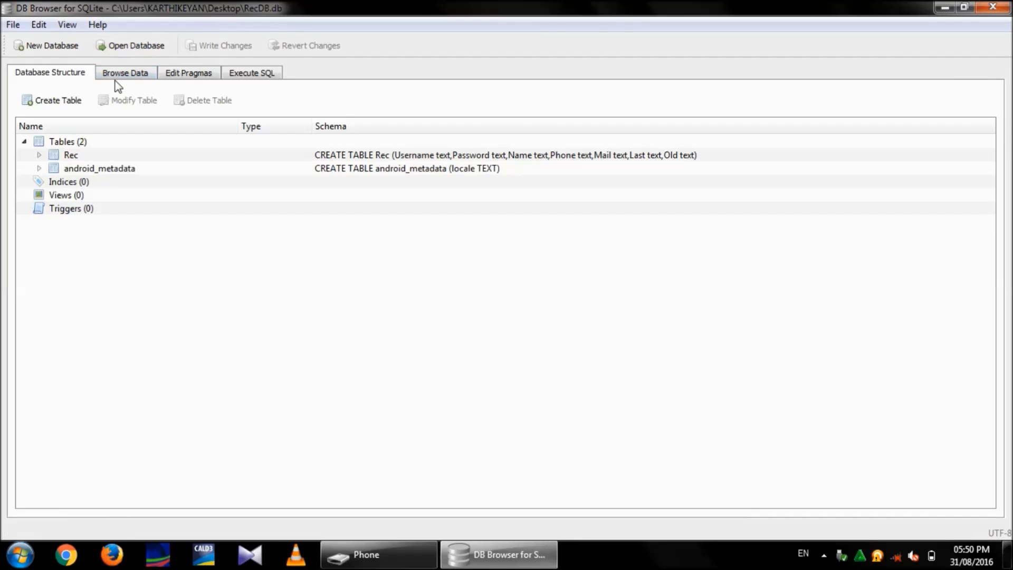
click(126, 72)
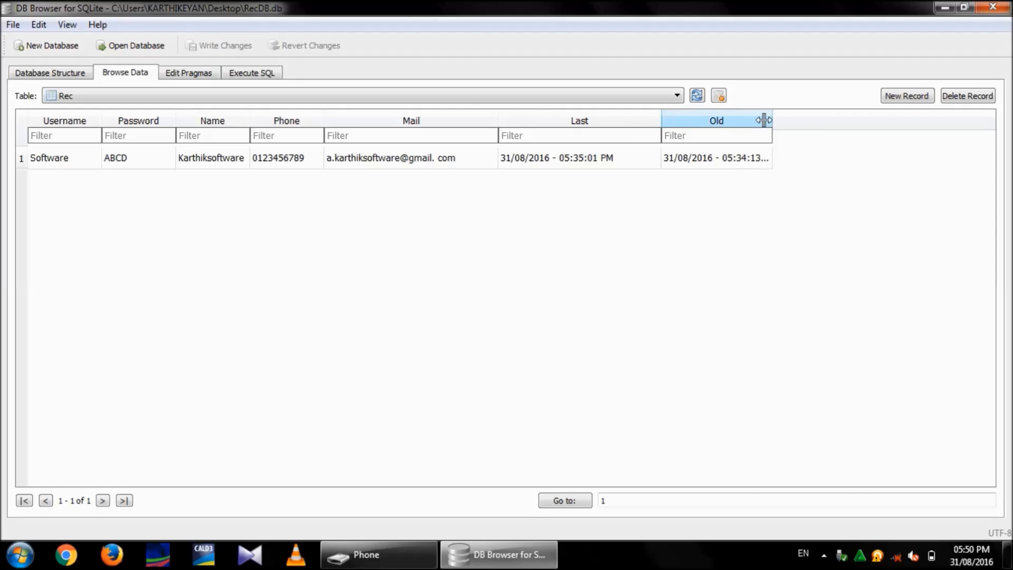
drag(765, 120, 826, 120)
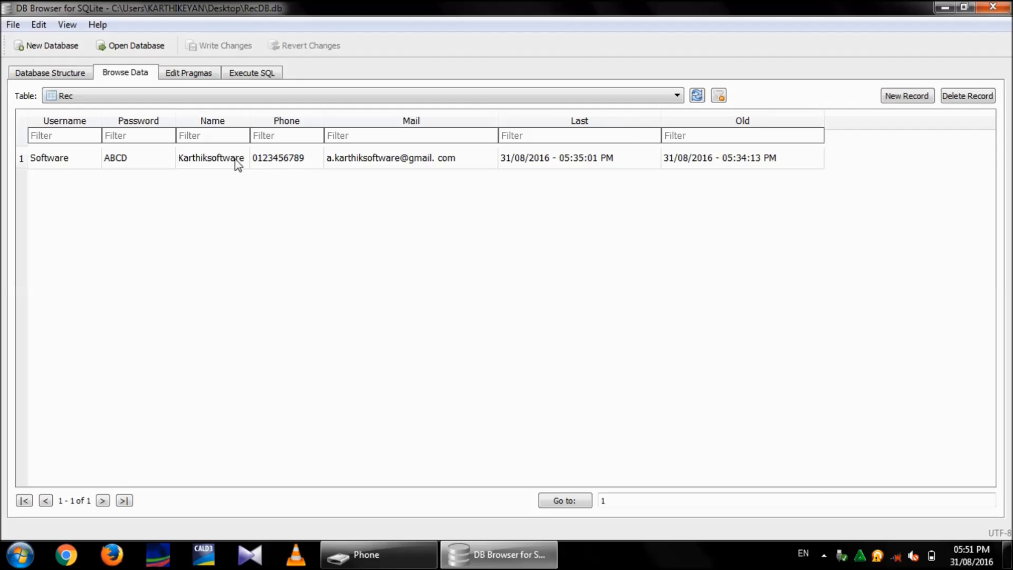
Sort the records by Username and Name, then close DB Browser.
click(63, 120)
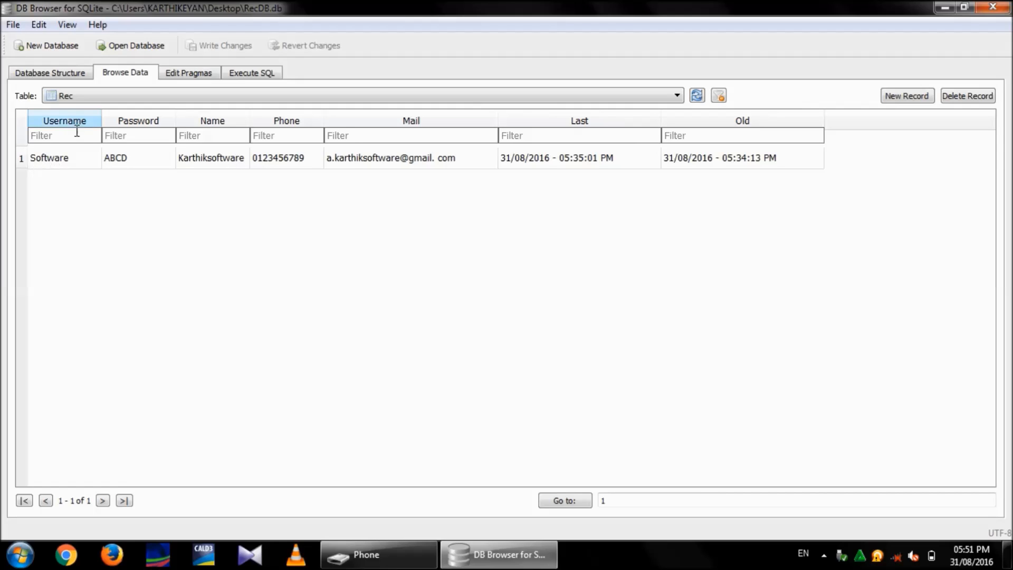
click(212, 120)
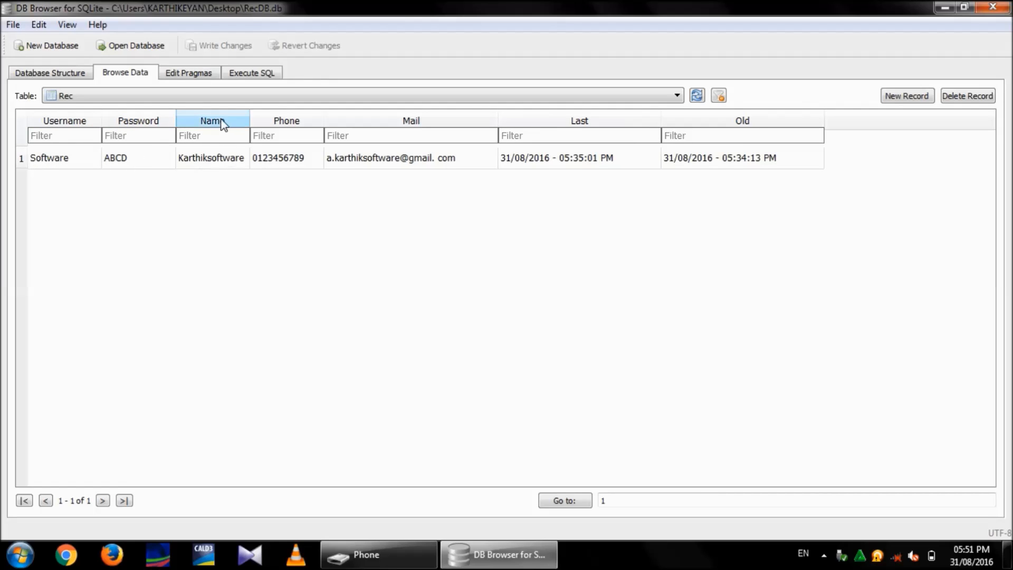
mouse_move(277, 165)
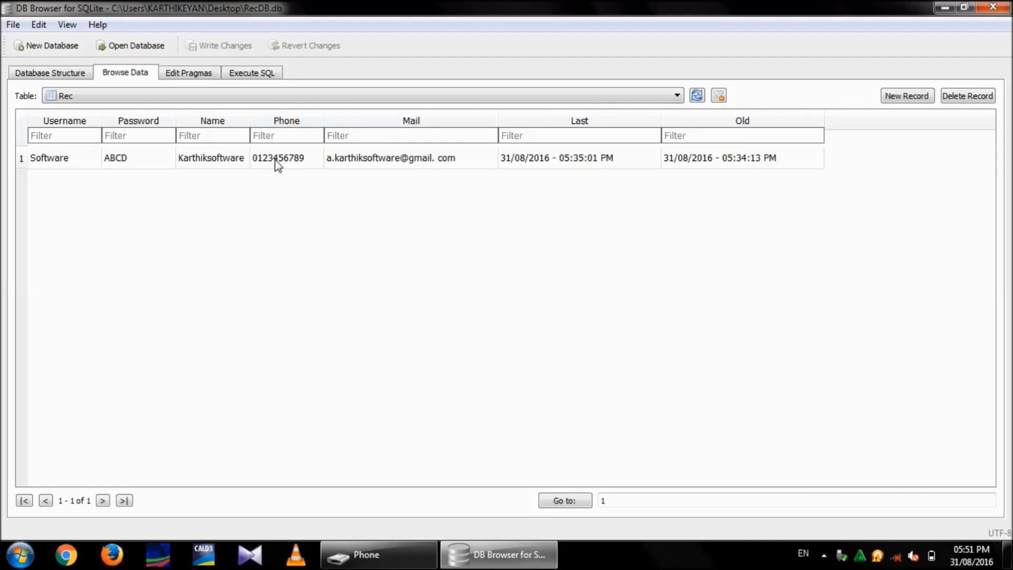
click(579, 121)
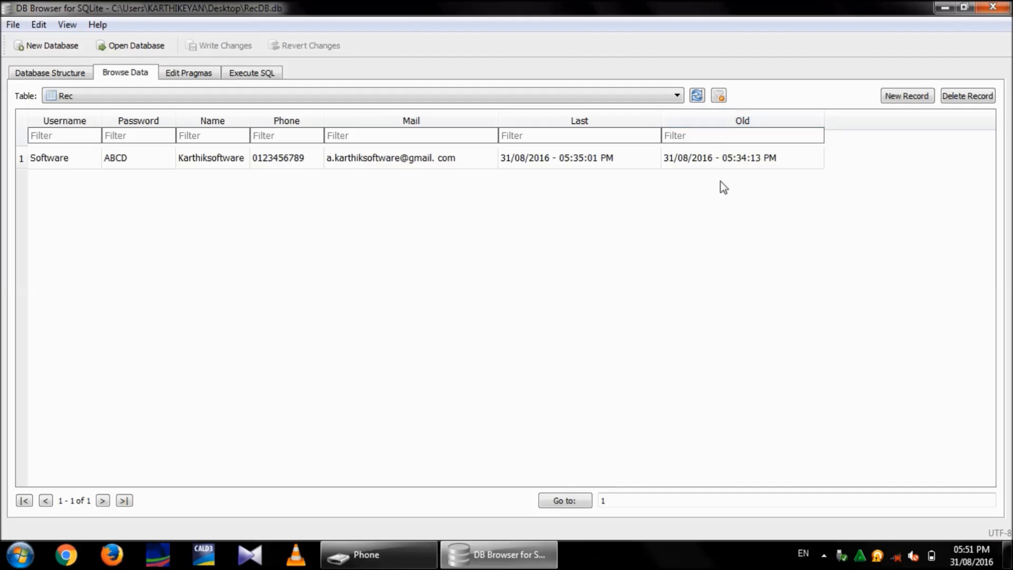
mouse_move(728, 170)
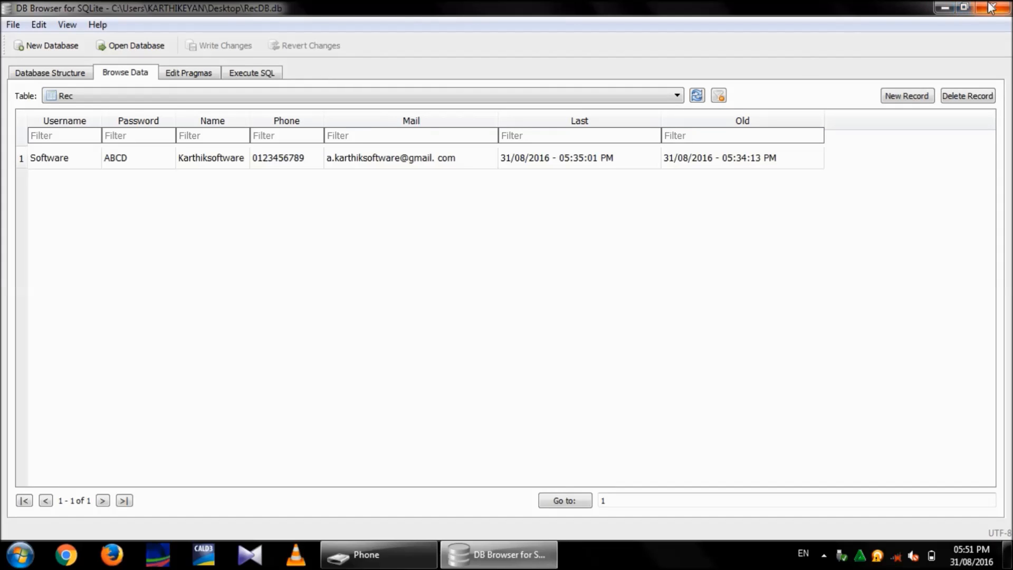
click(993, 6)
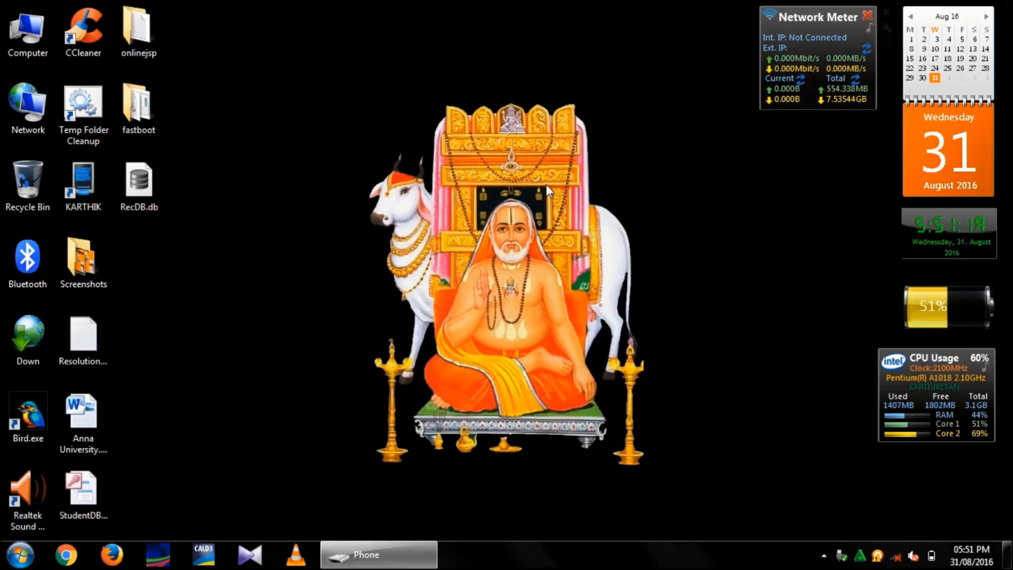